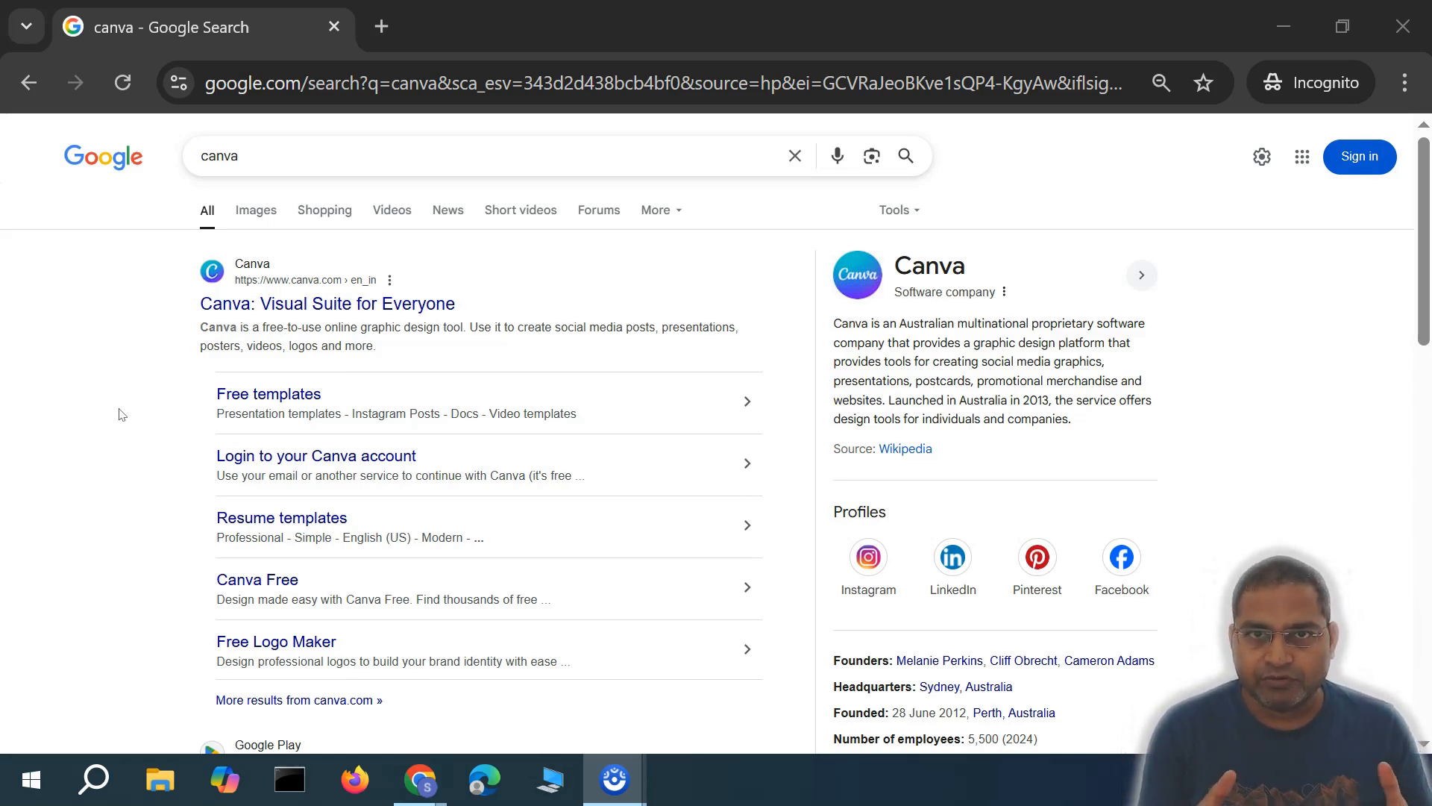
pyautogui.moveTo(645, 292)
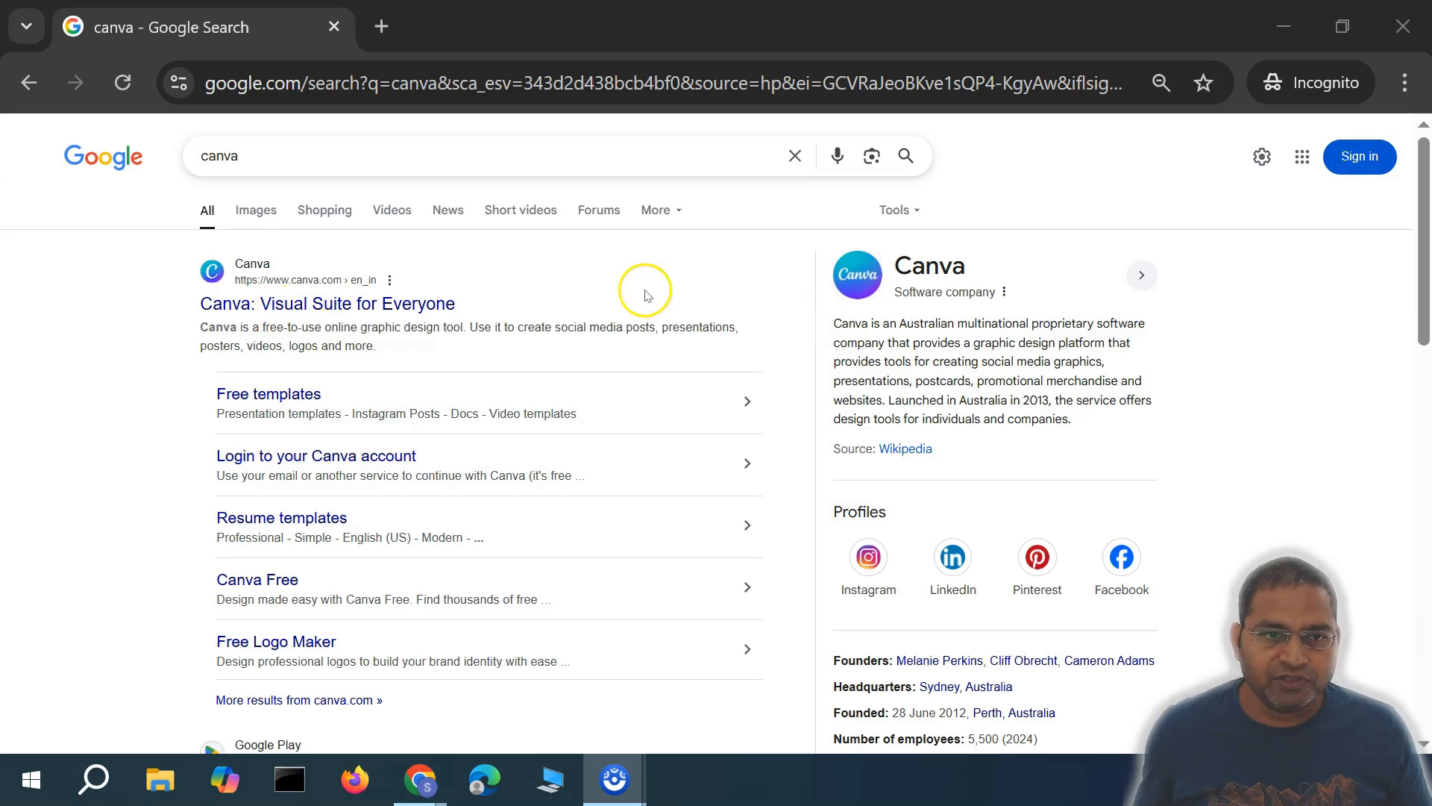
pyautogui.moveTo(231, 310)
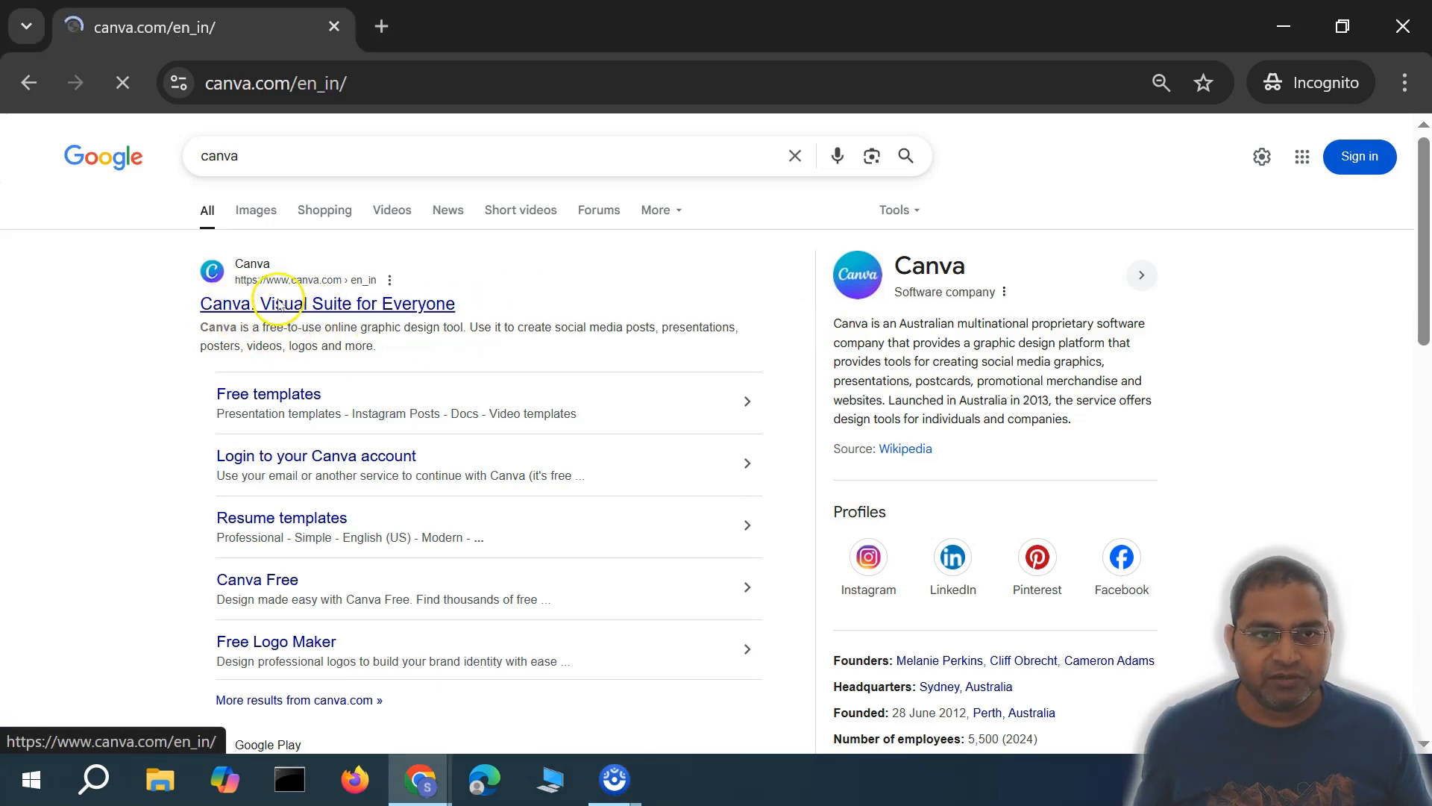
# - Reach Canva's sign-up dialog and expand it to list all sign-in options
pyautogui.click(327, 303)
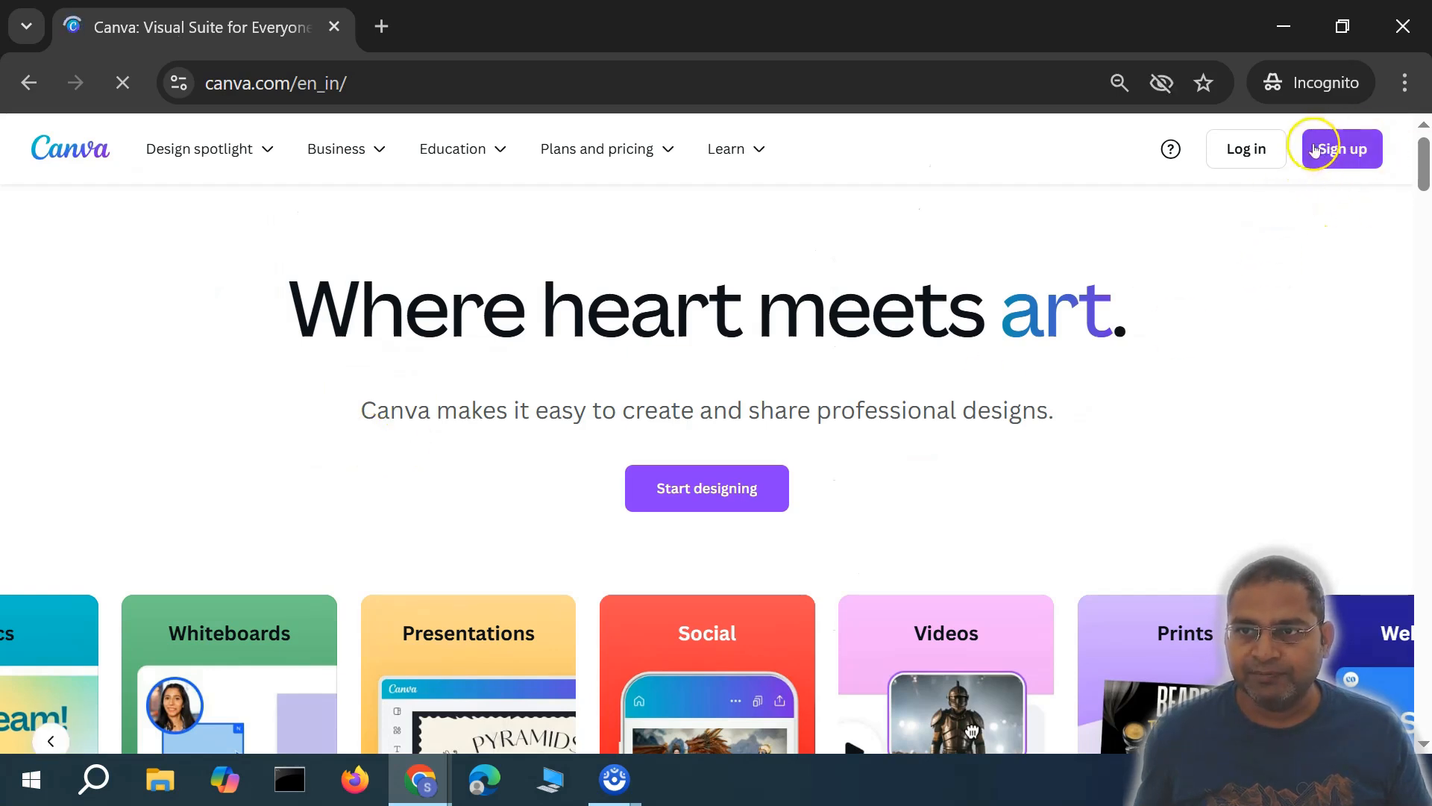
pyautogui.moveTo(1303, 182)
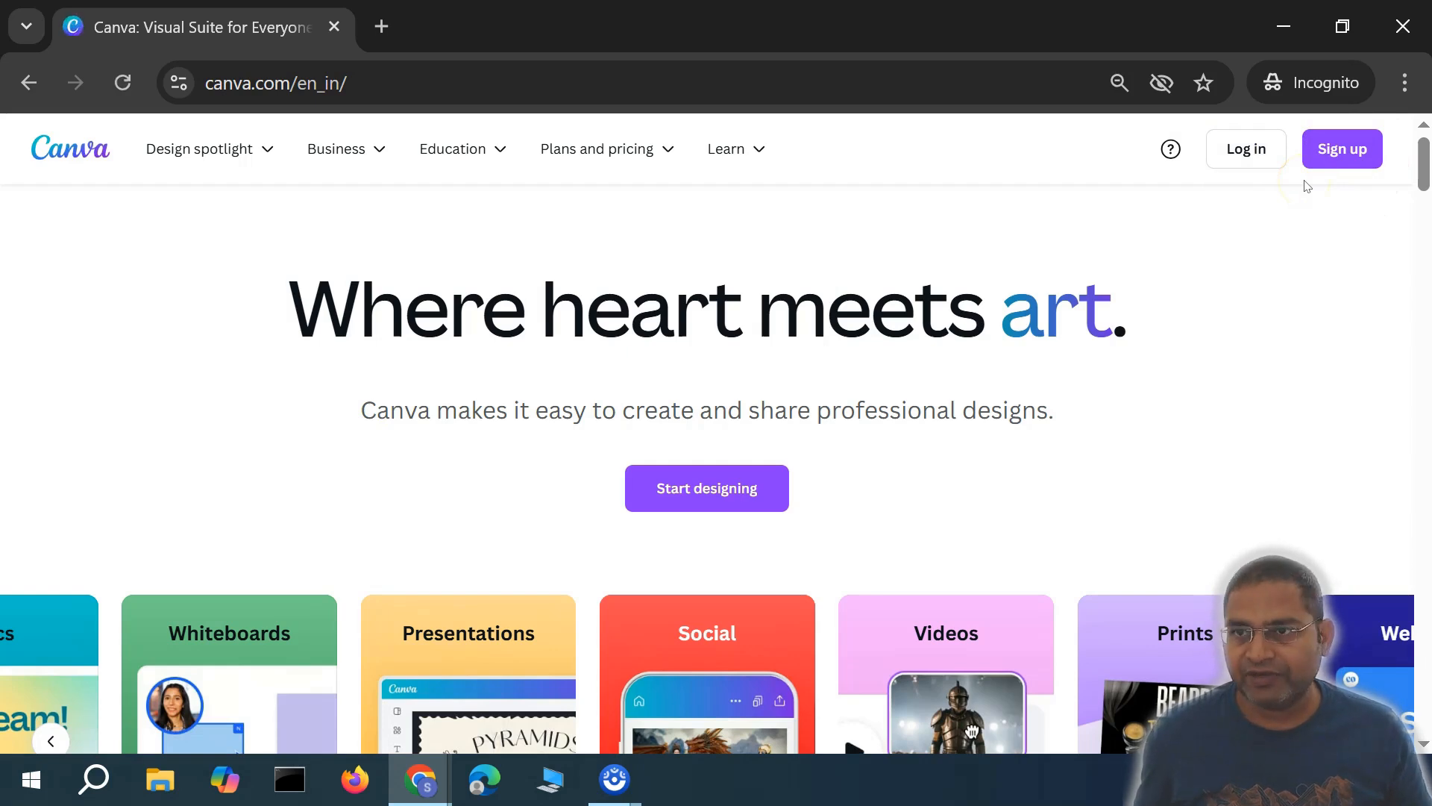
pyautogui.moveTo(1341, 149)
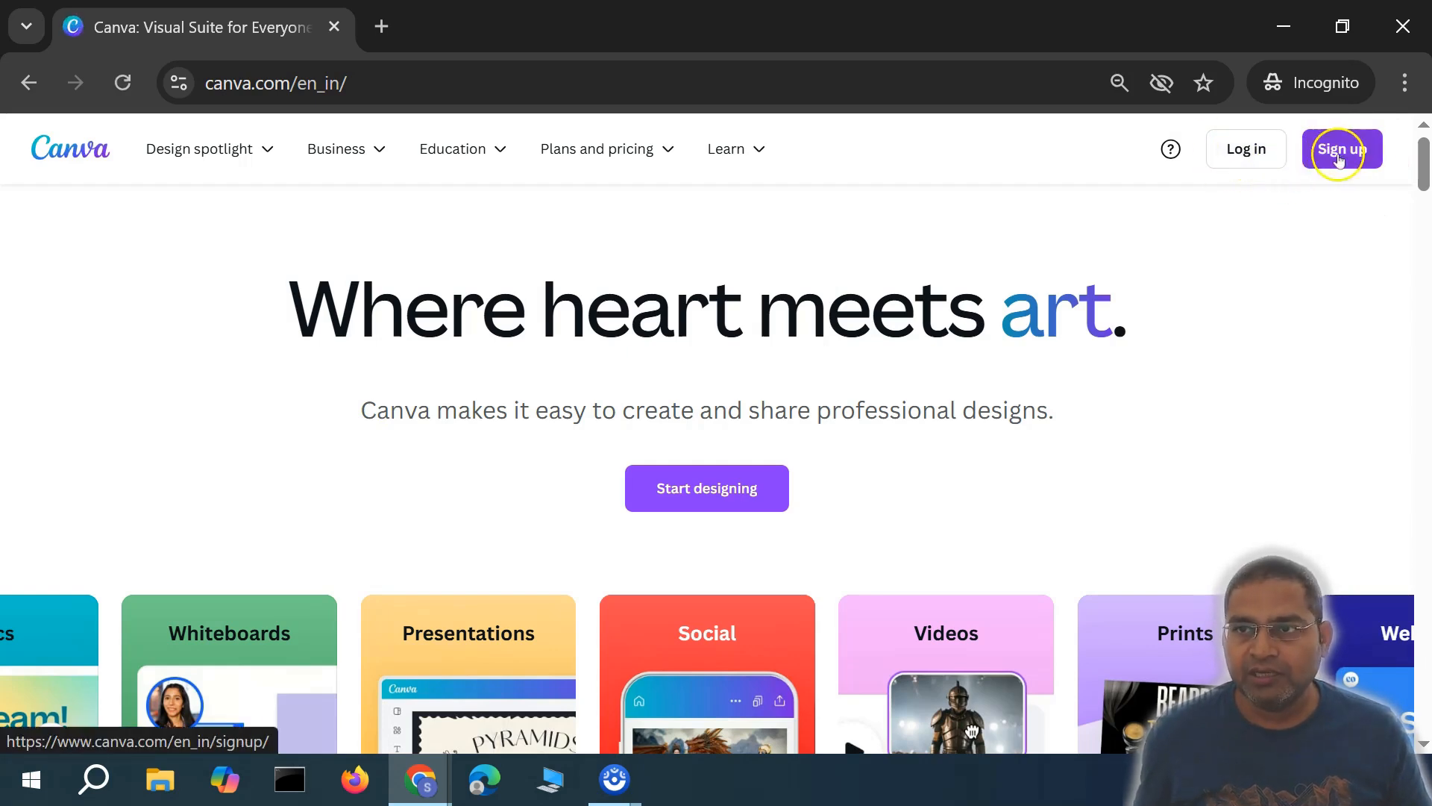
pyautogui.moveTo(1341, 149)
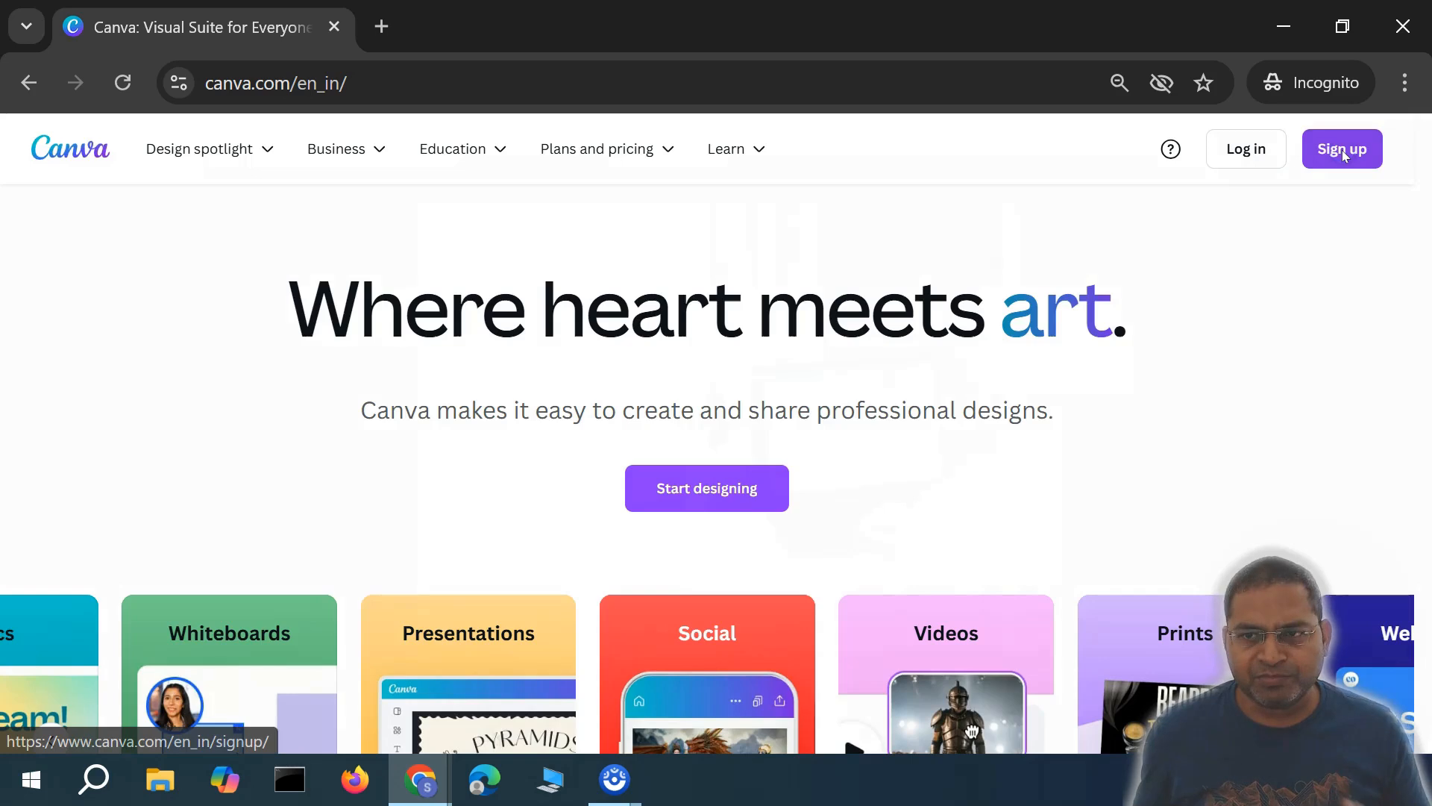
pyautogui.click(1341, 149)
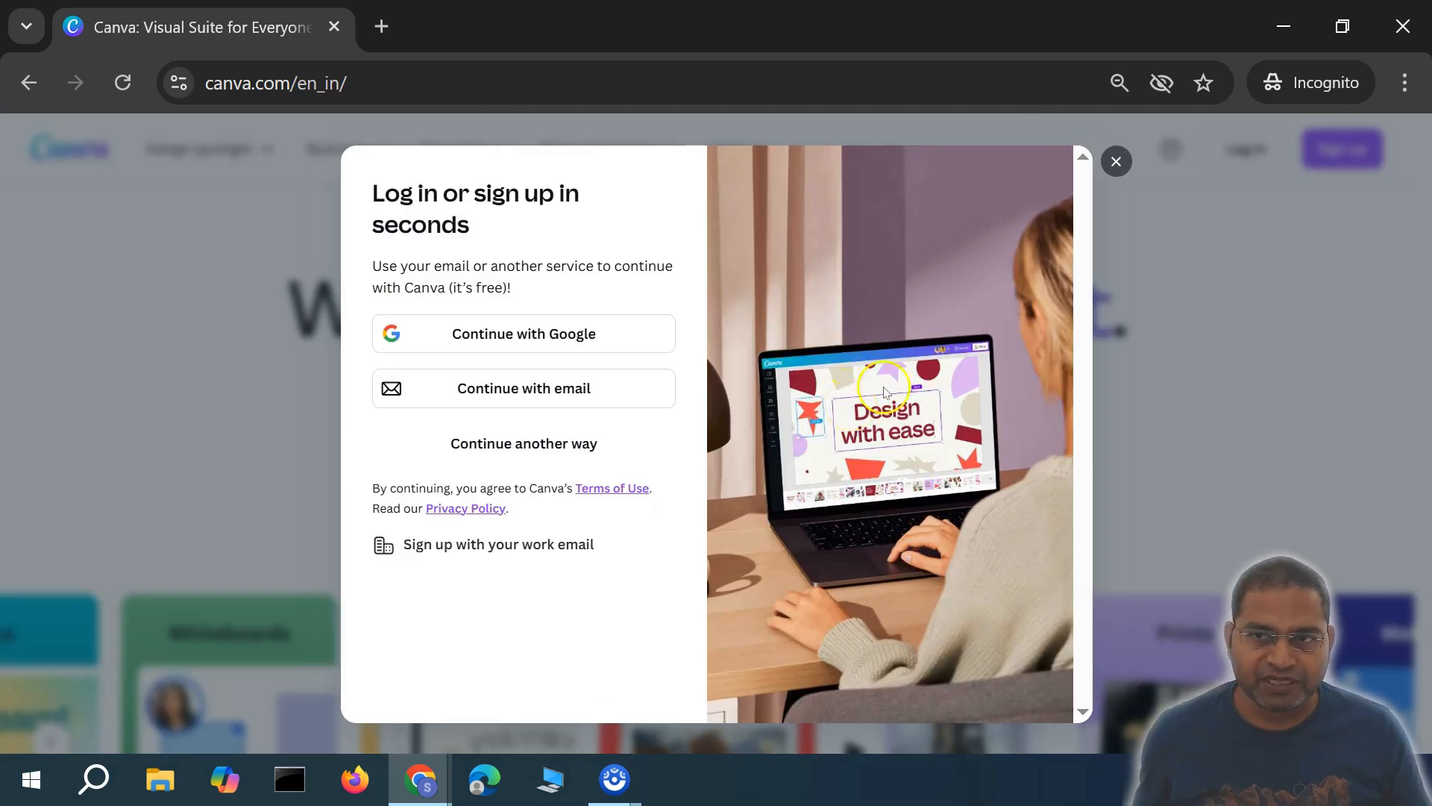
pyautogui.moveTo(501, 271)
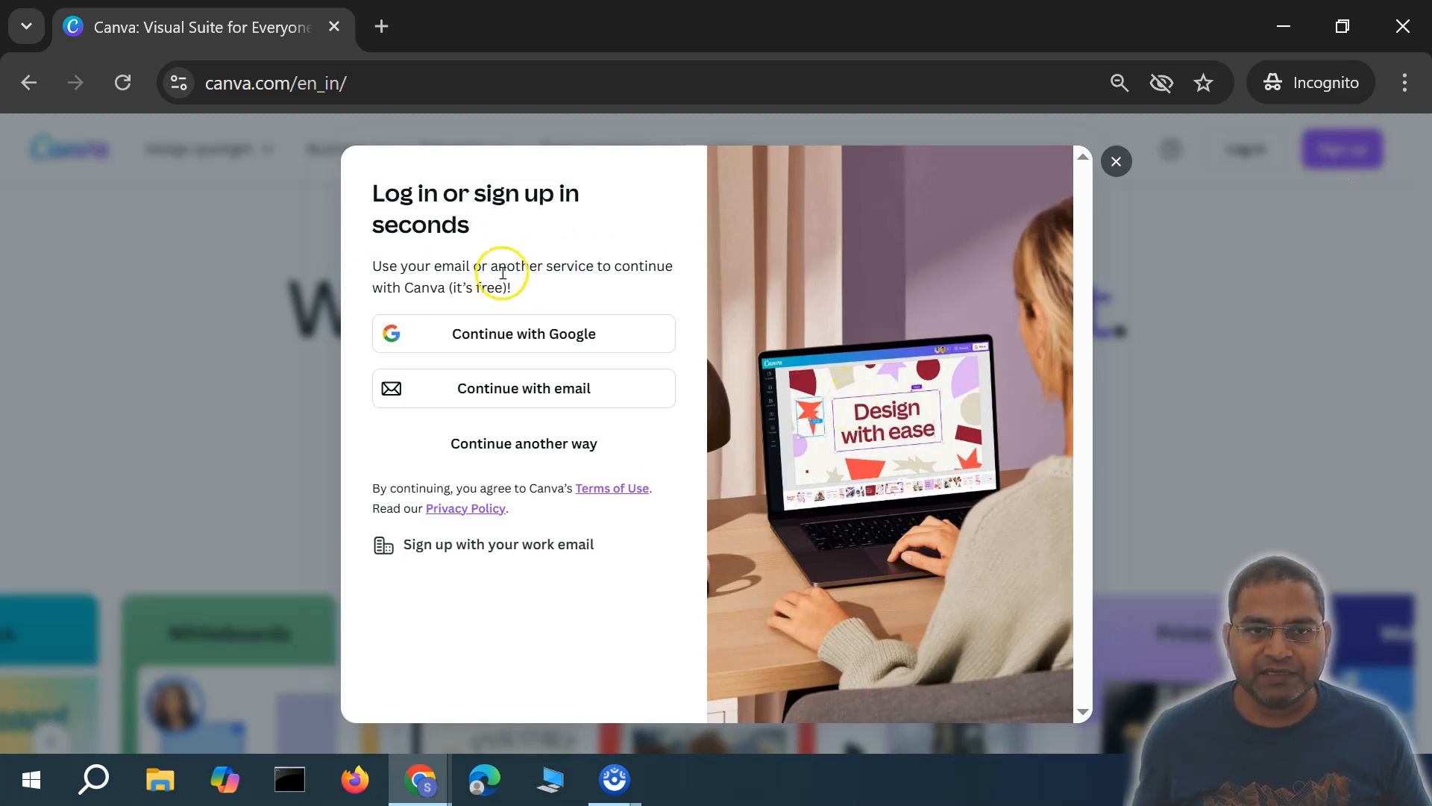
pyautogui.moveTo(420, 290)
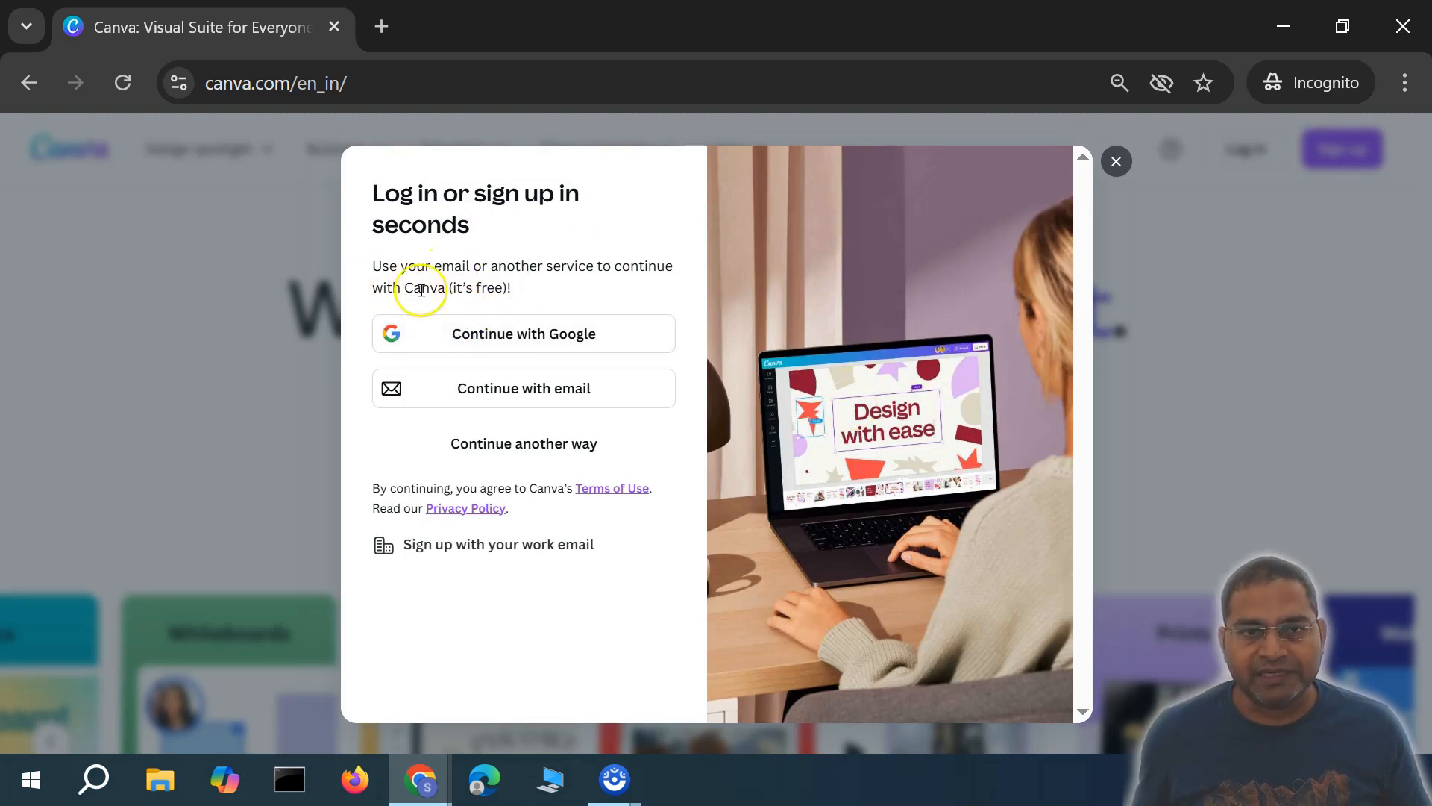
pyautogui.doubleClick(478, 286)
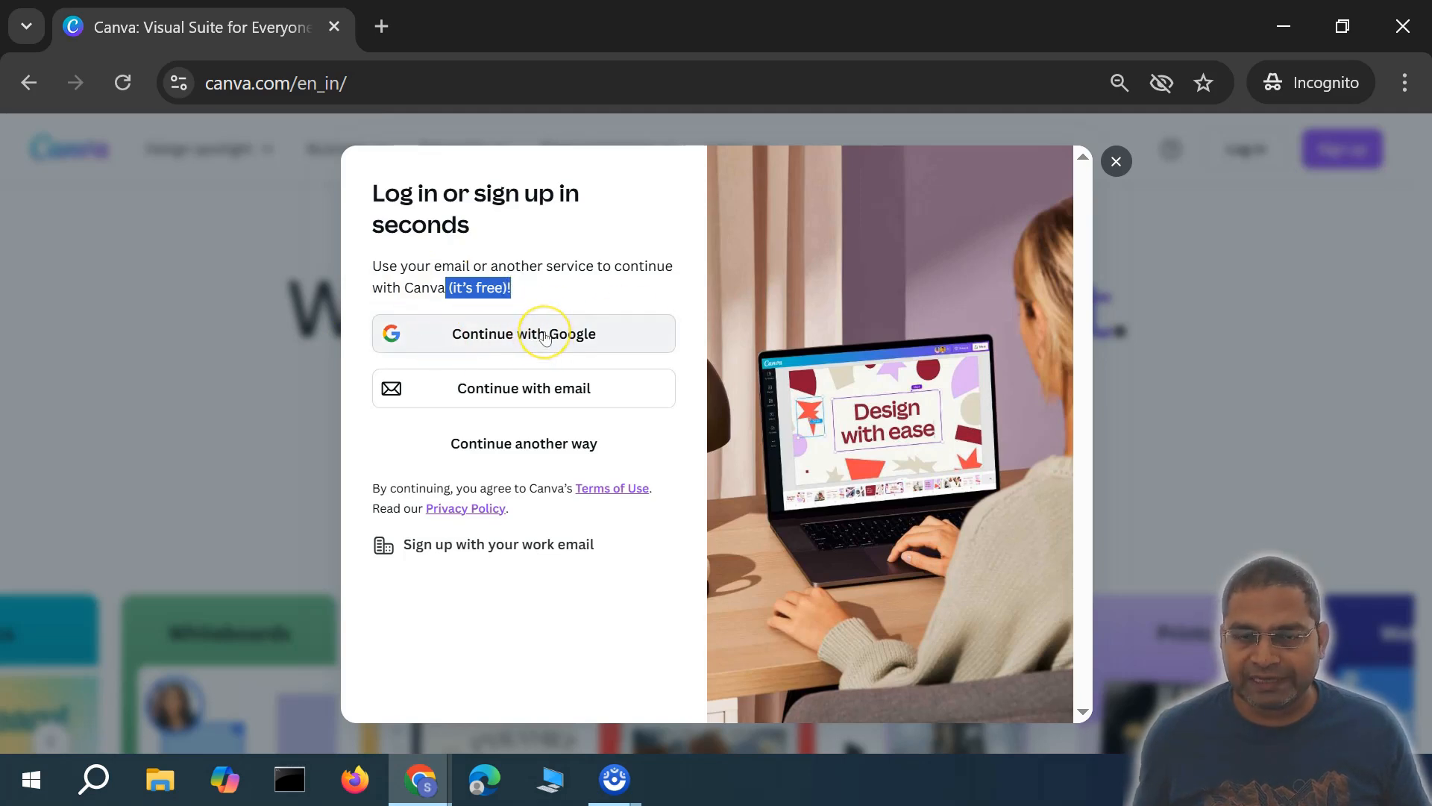
pyautogui.moveTo(558, 391)
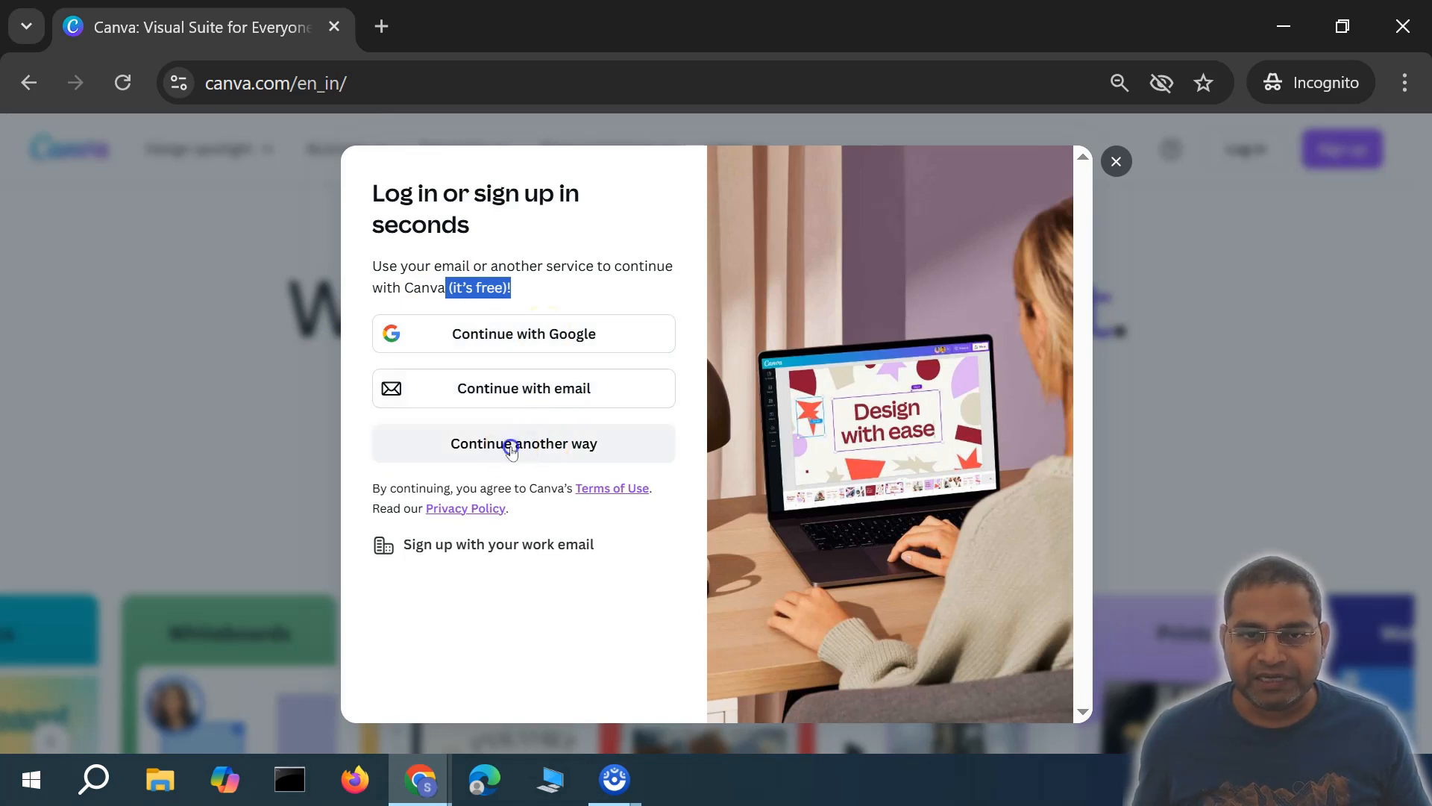
pyautogui.click(524, 443)
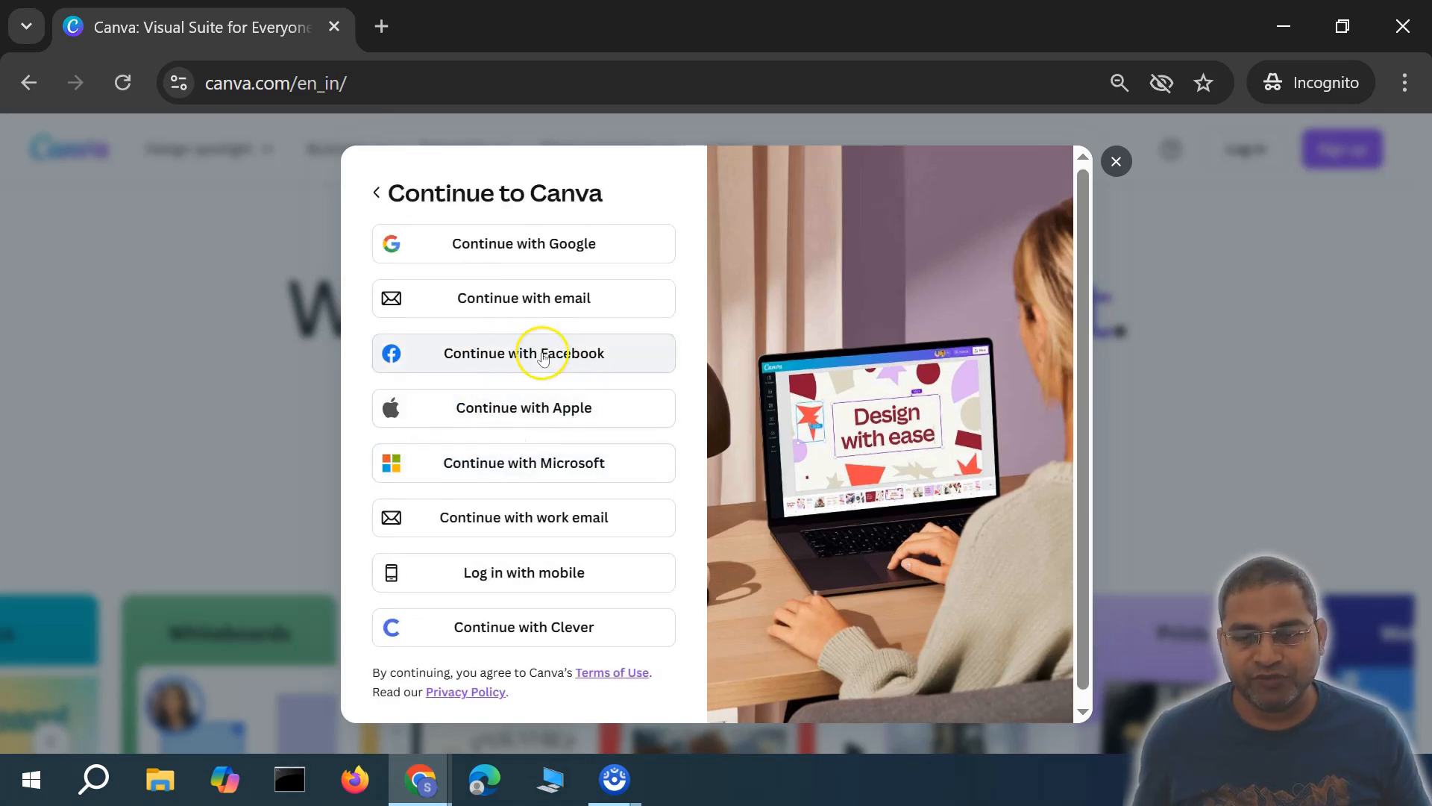
pyautogui.moveTo(582, 530)
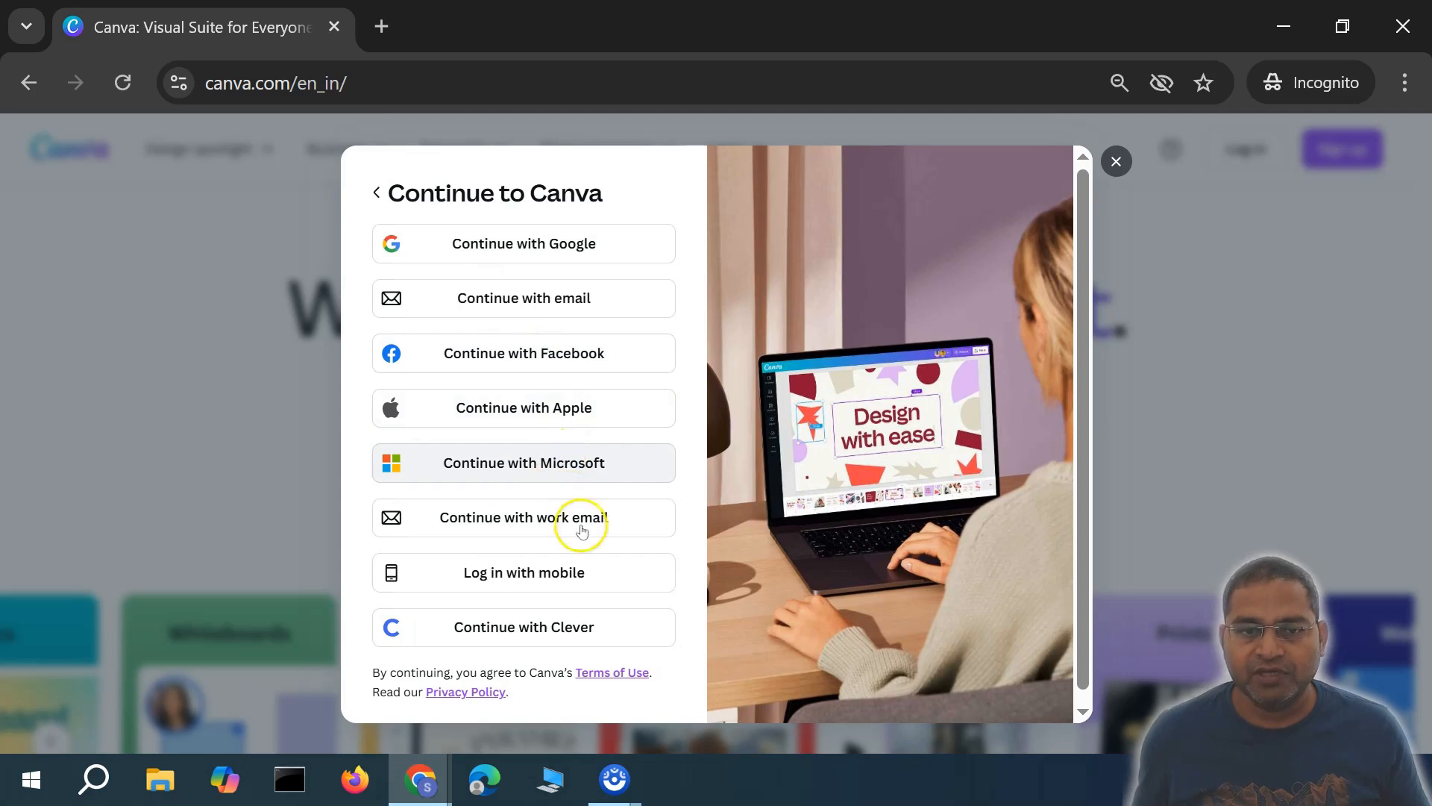
pyautogui.moveTo(519, 370)
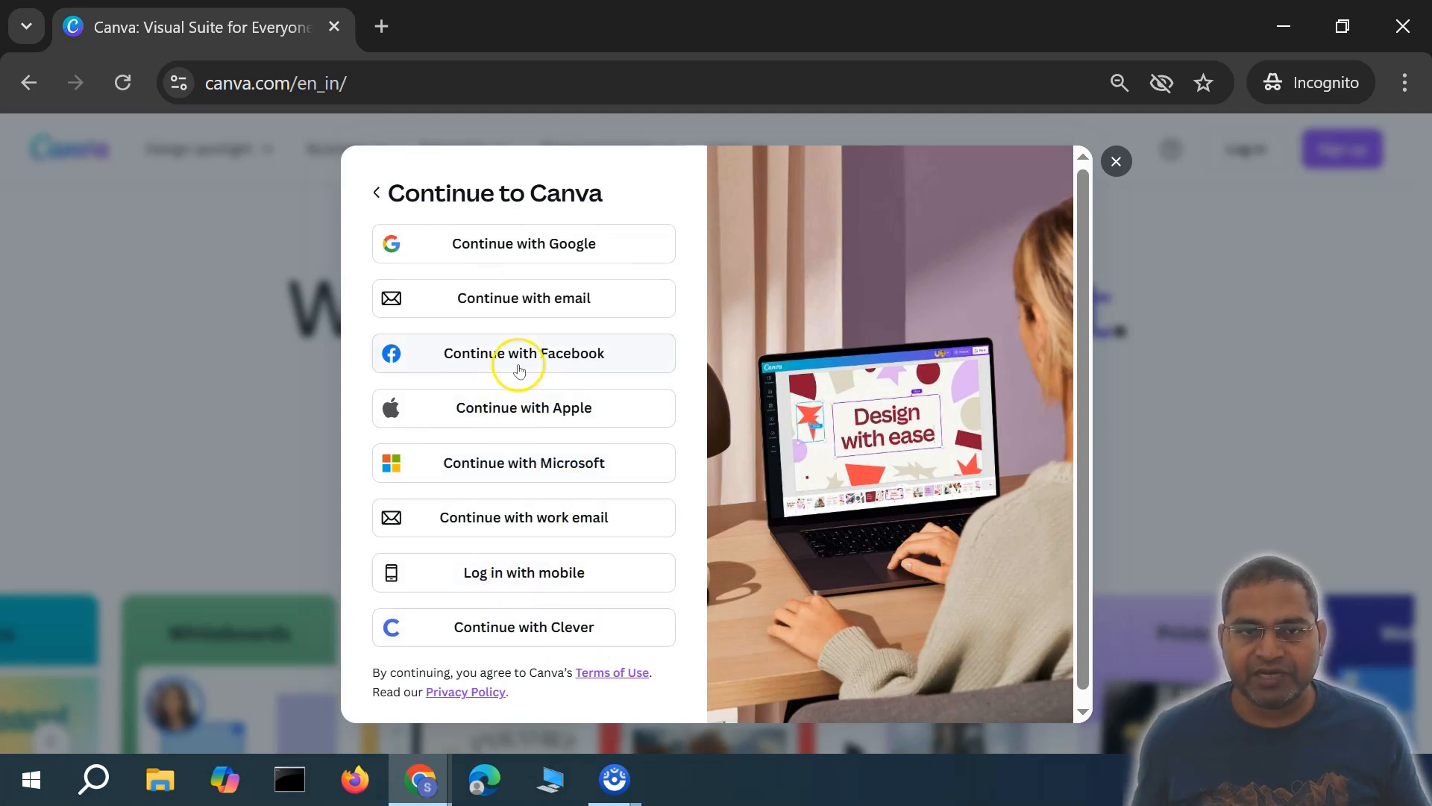
pyautogui.moveTo(515, 528)
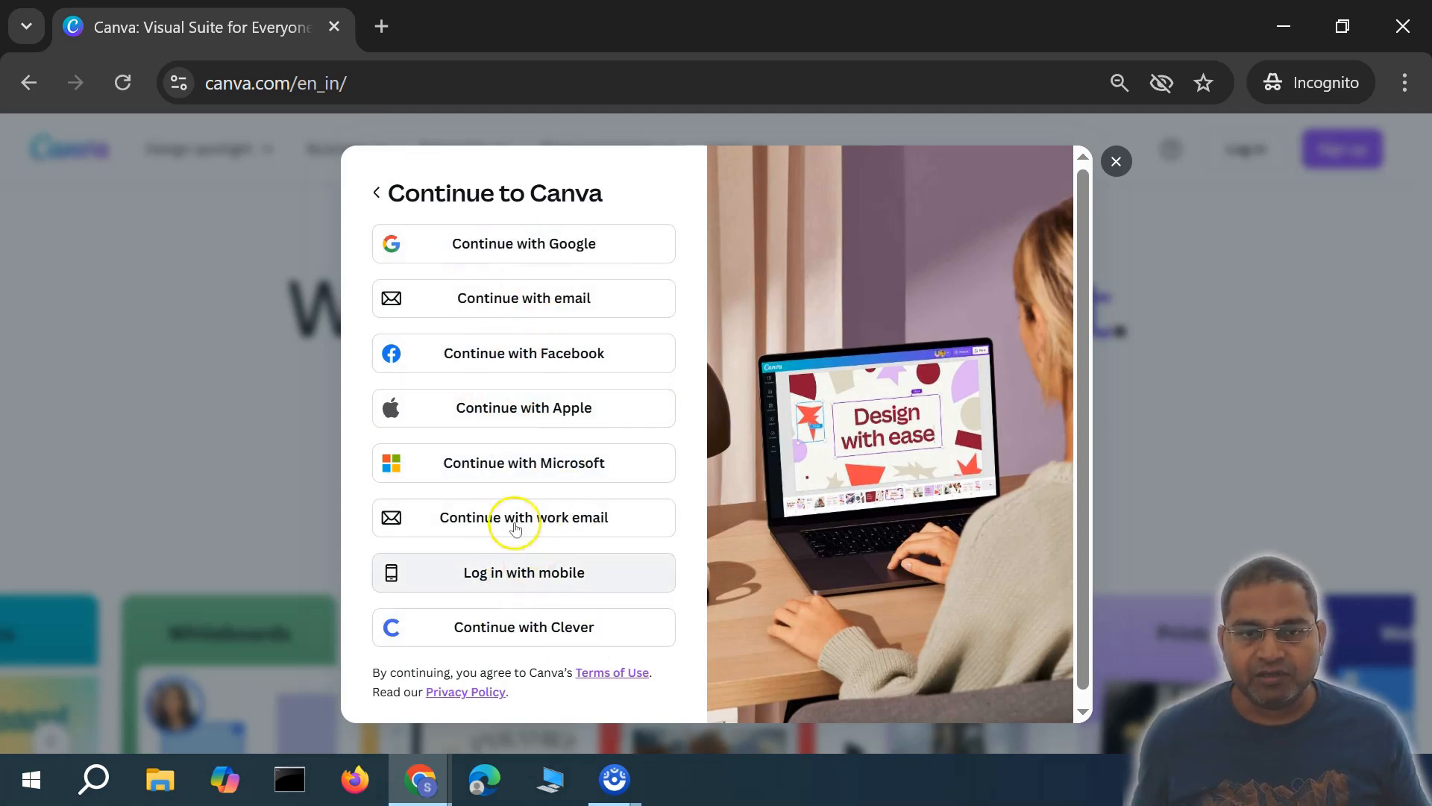
pyautogui.moveTo(510, 508)
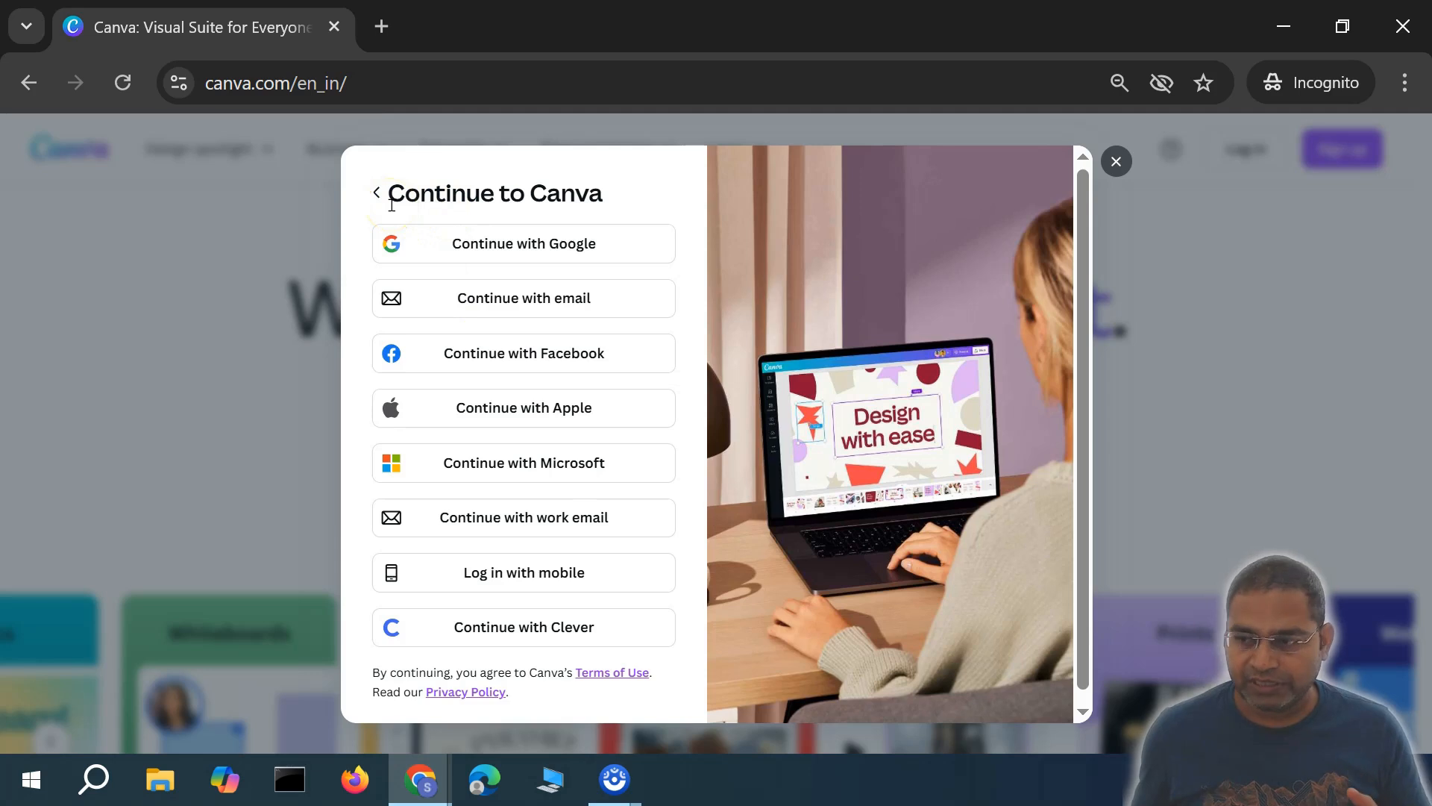
pyautogui.moveTo(1002, 190)
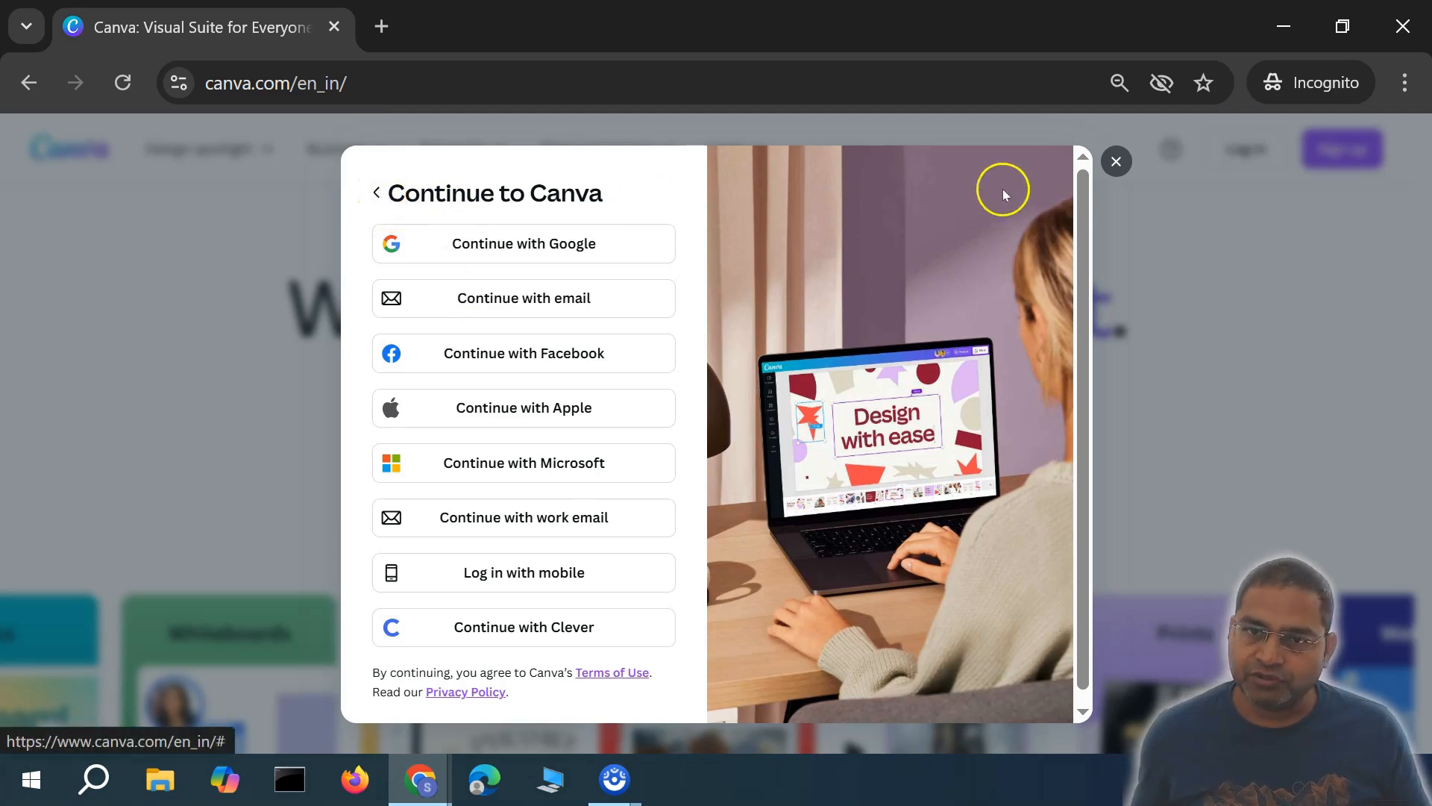
pyautogui.moveTo(508, 430)
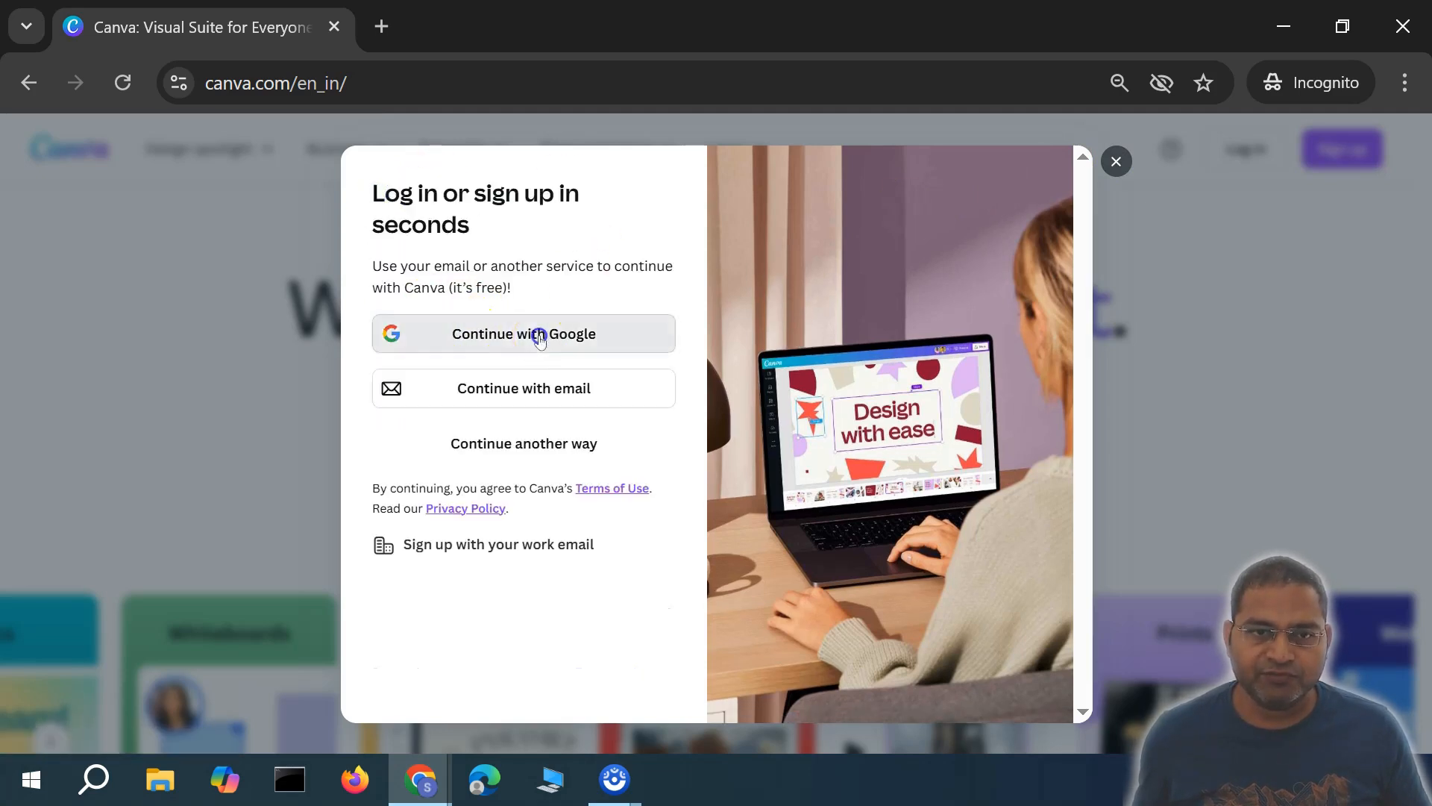
# - Start Continue with Google, then close the Google sign-in window without entering an email
pyautogui.click(524, 333)
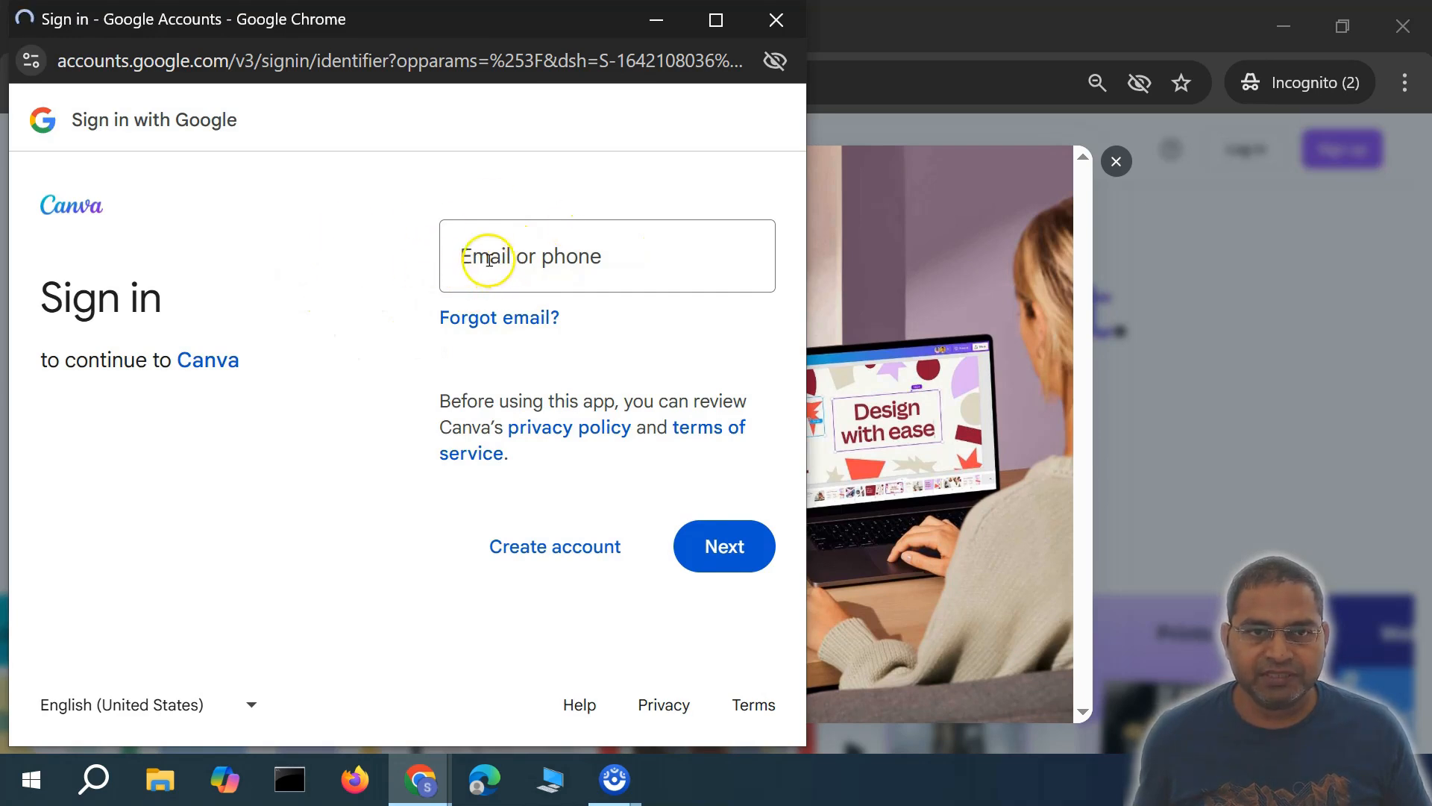
pyautogui.click(607, 255)
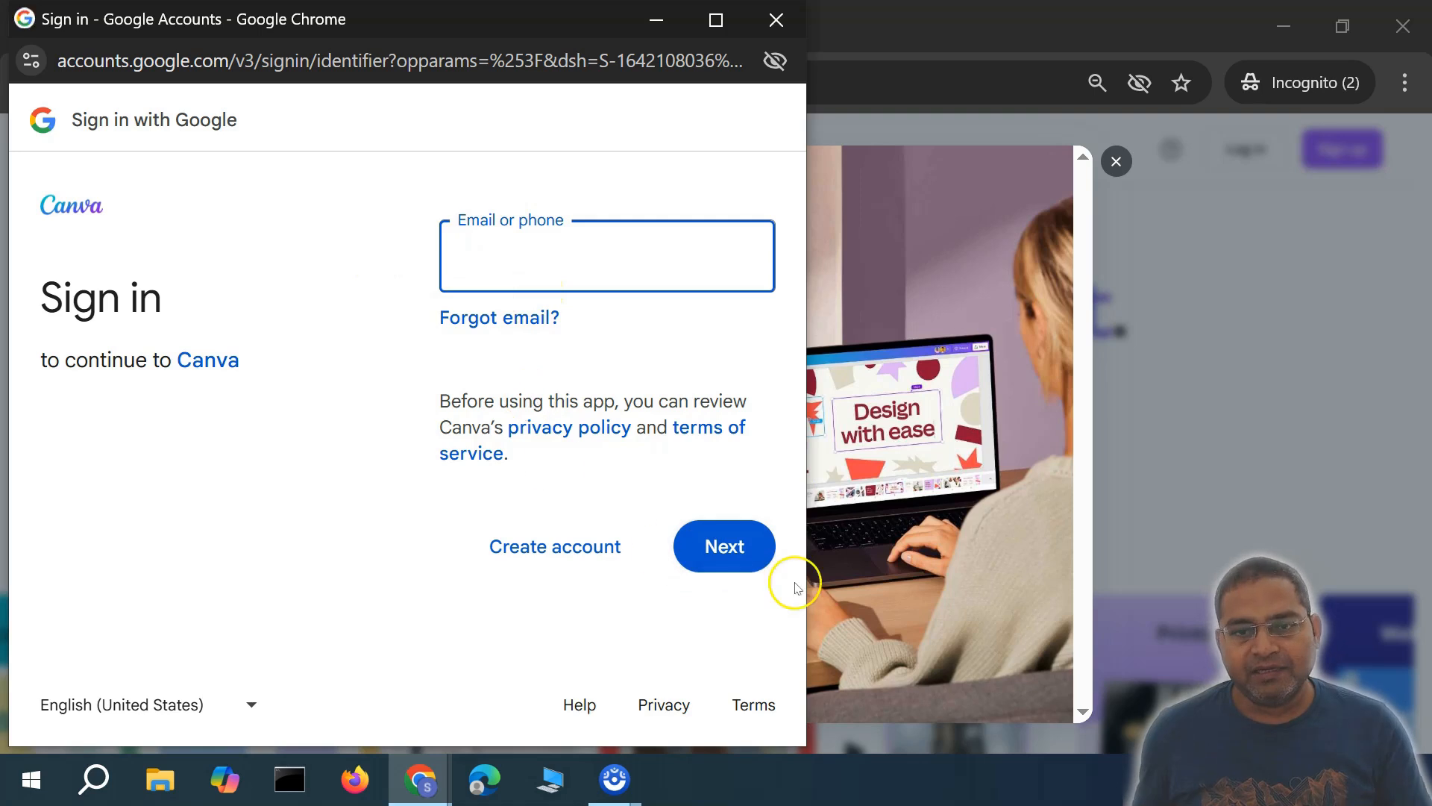
pyautogui.click(606, 255)
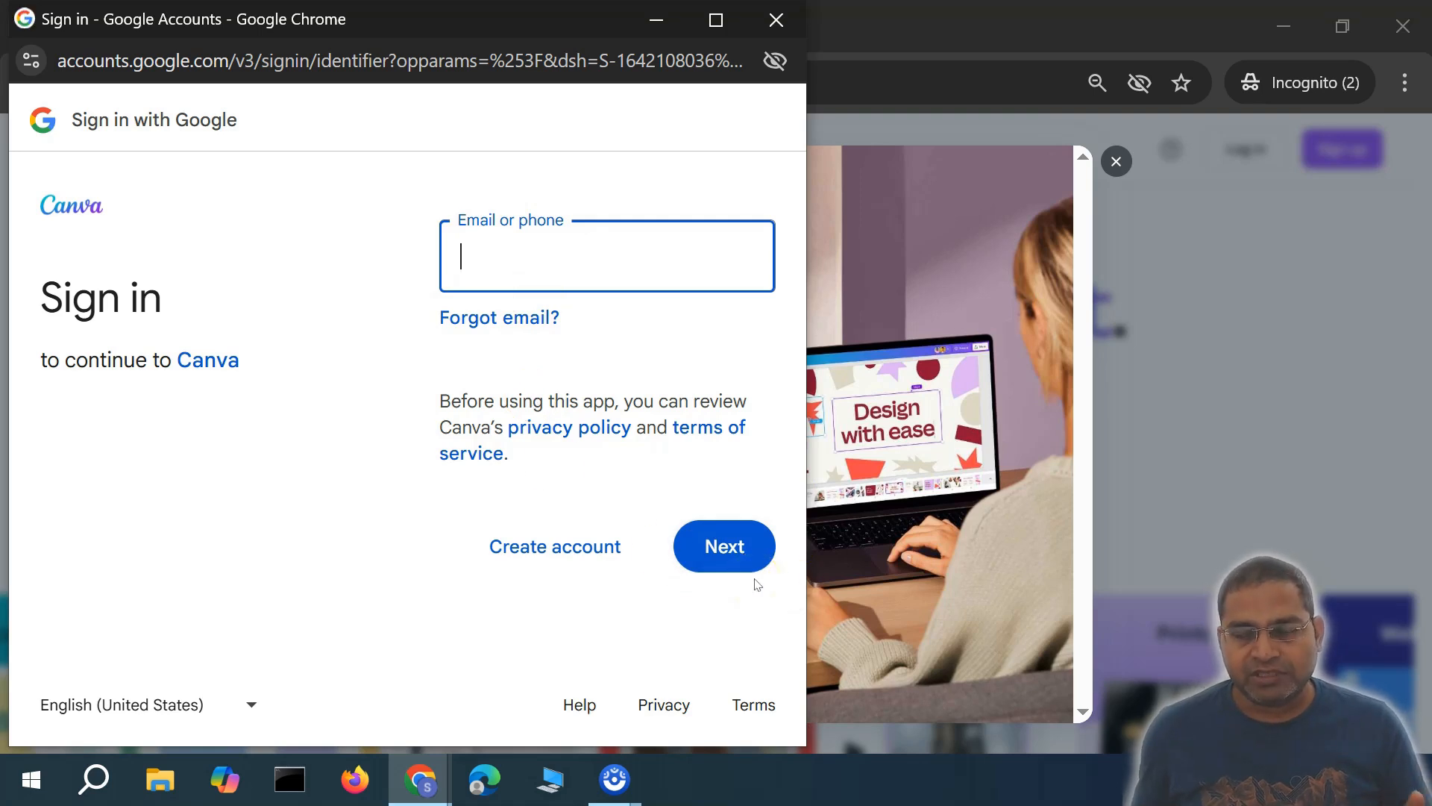
pyautogui.moveTo(448, 392)
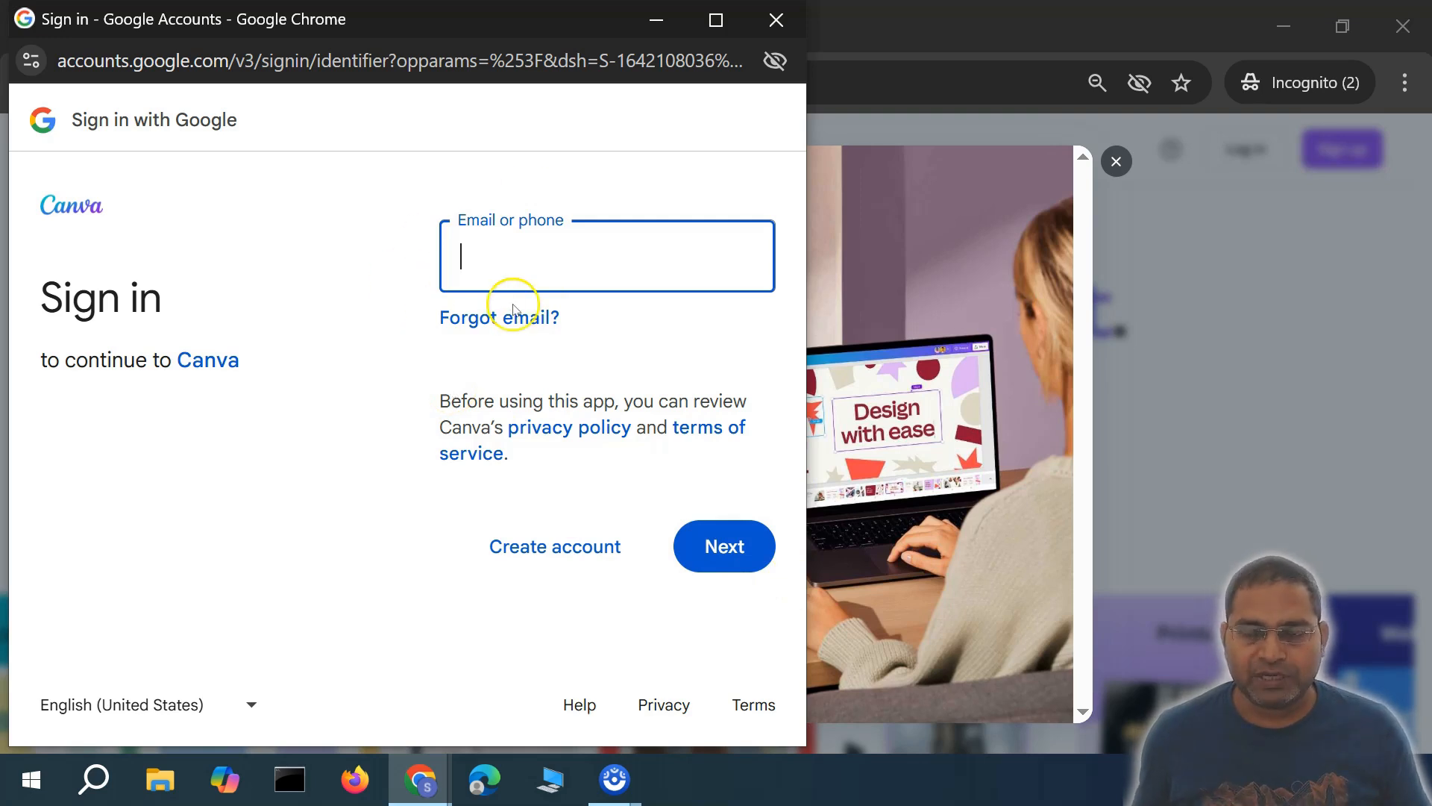
pyautogui.moveTo(511, 306)
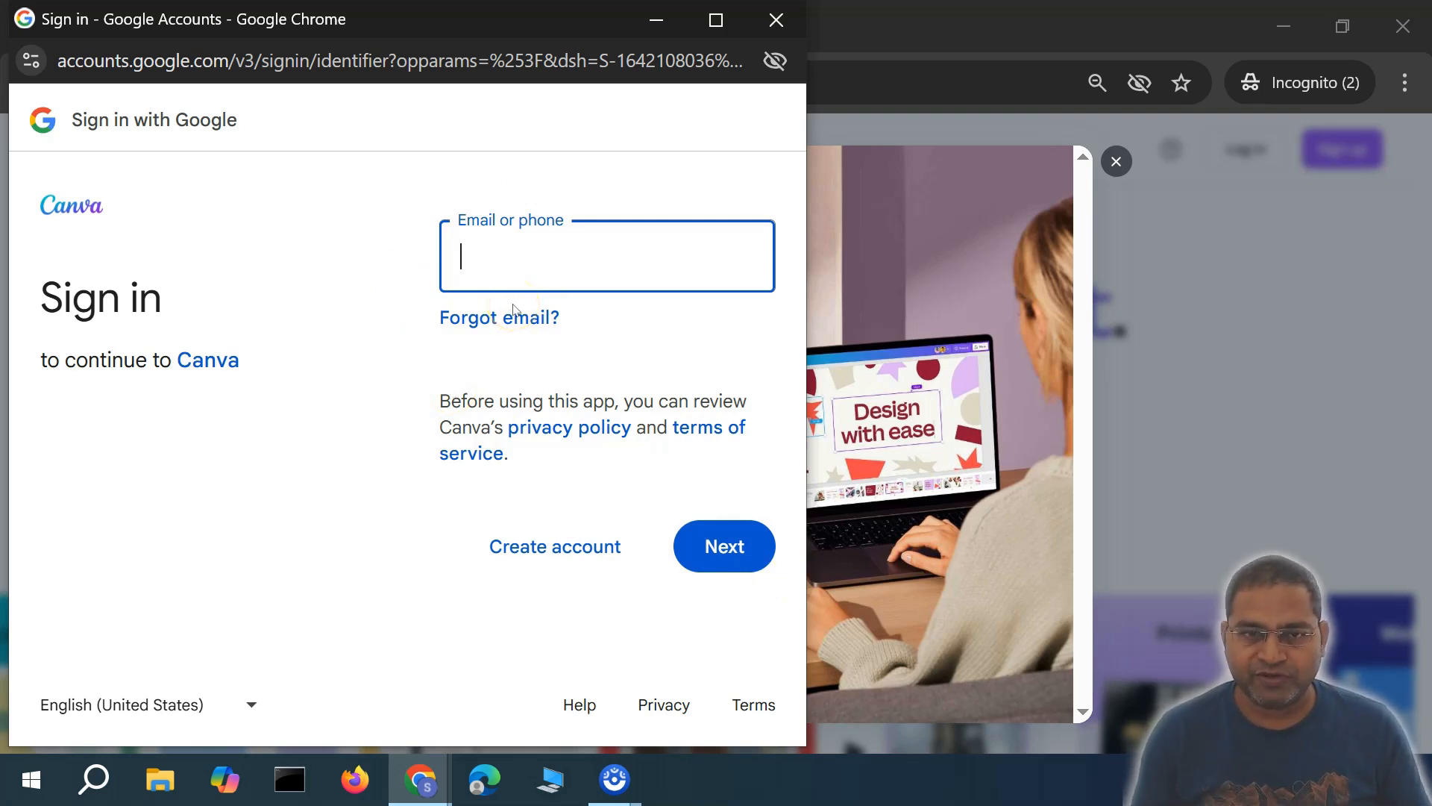
pyautogui.moveTo(720, 94)
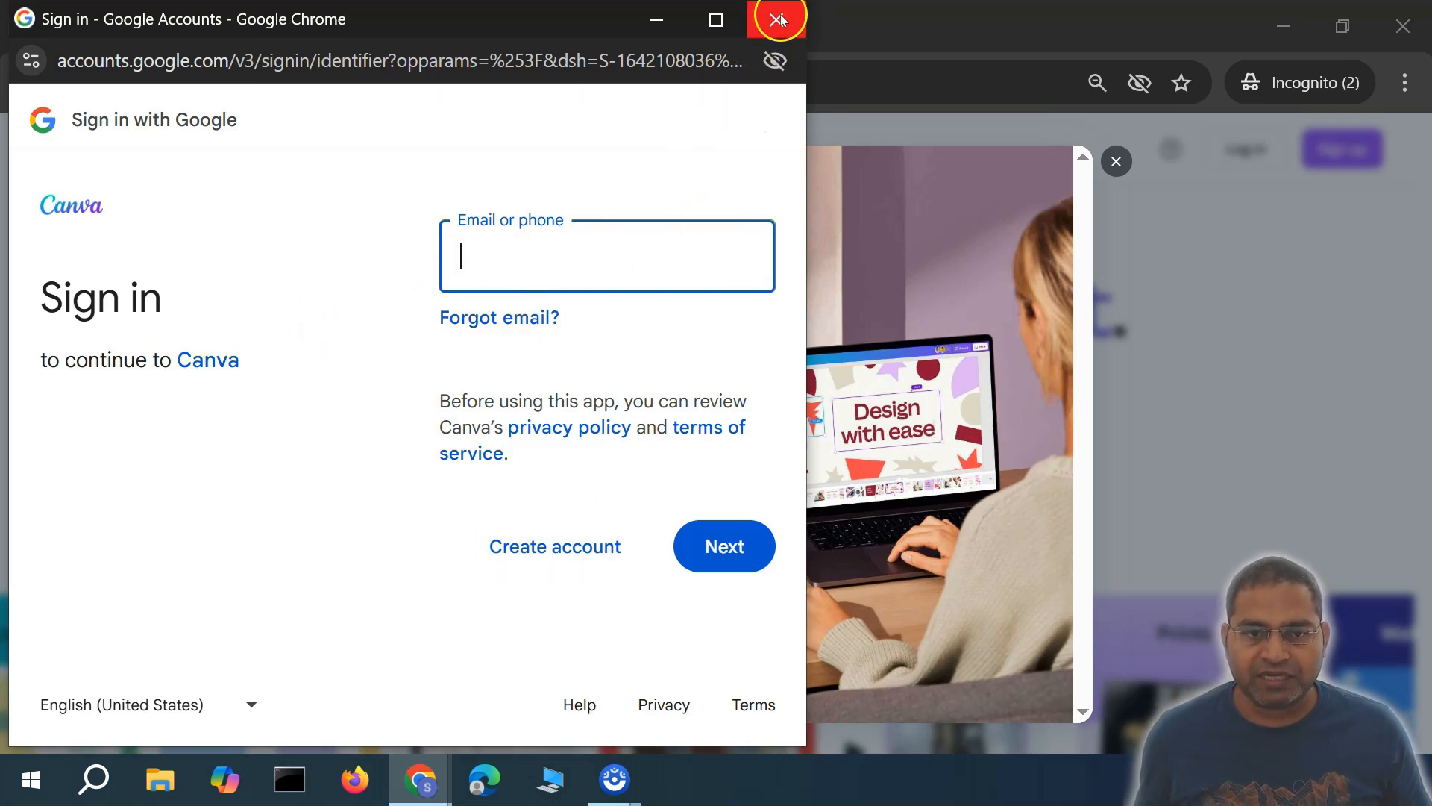
pyautogui.click(777, 20)
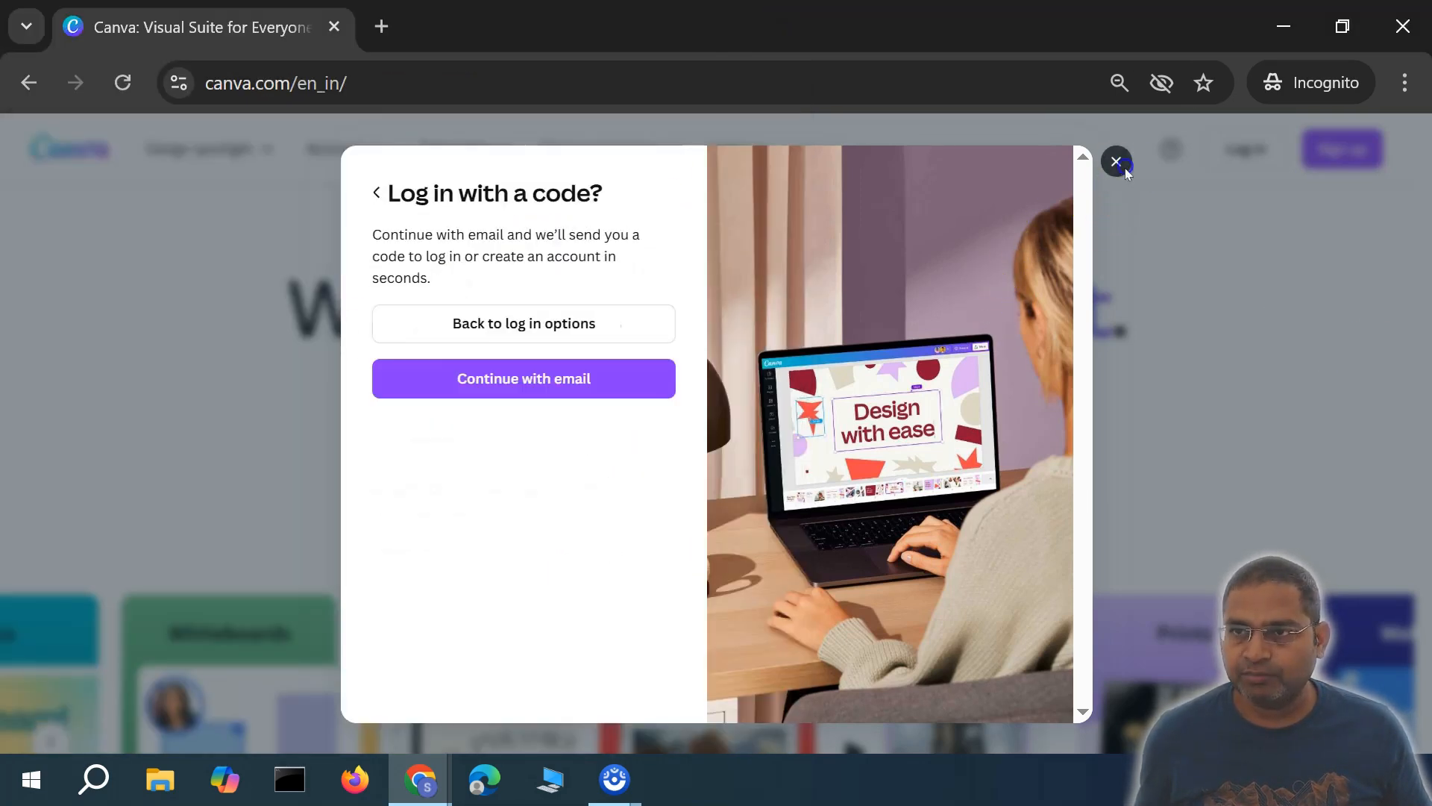
pyautogui.click(523, 323)
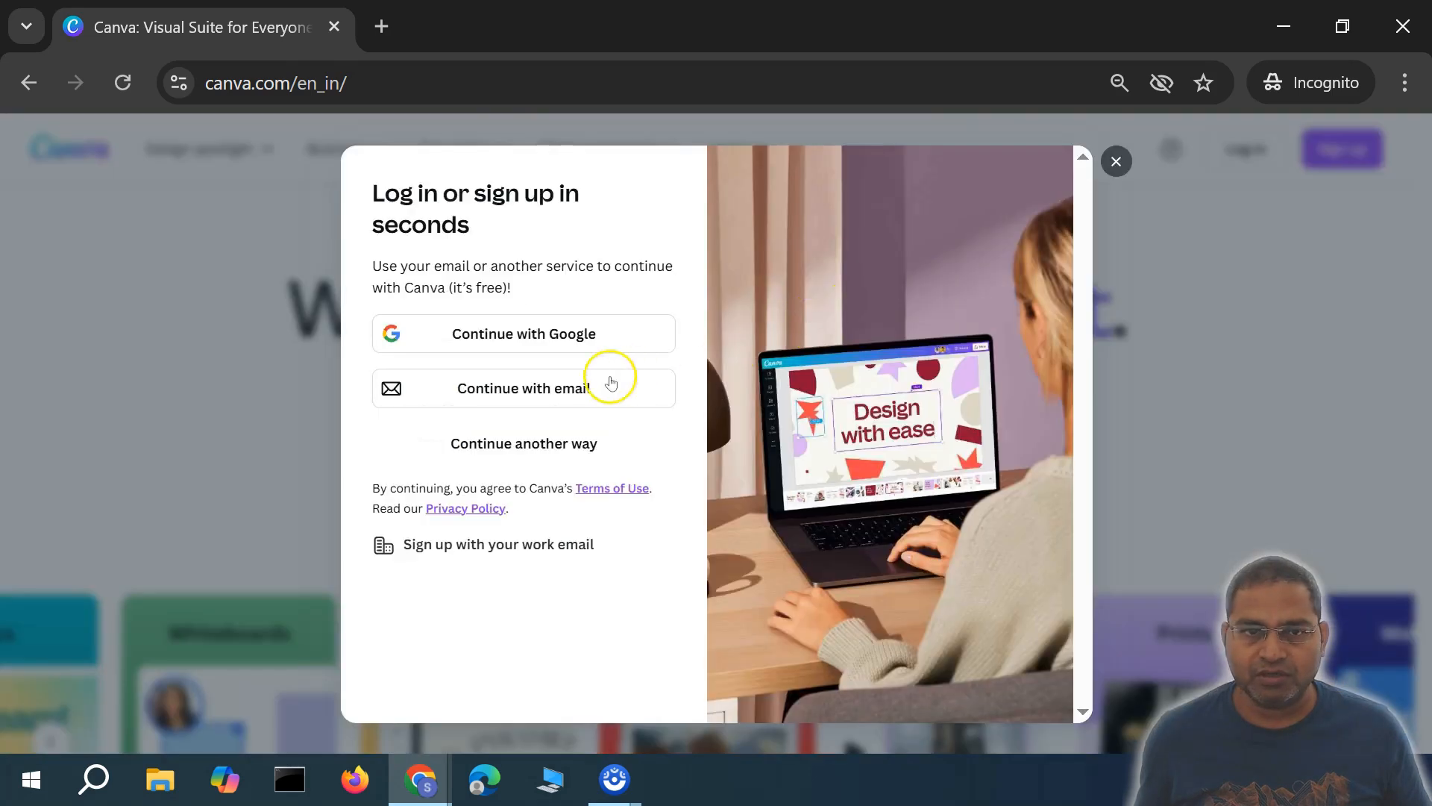
pyautogui.click(524, 333)
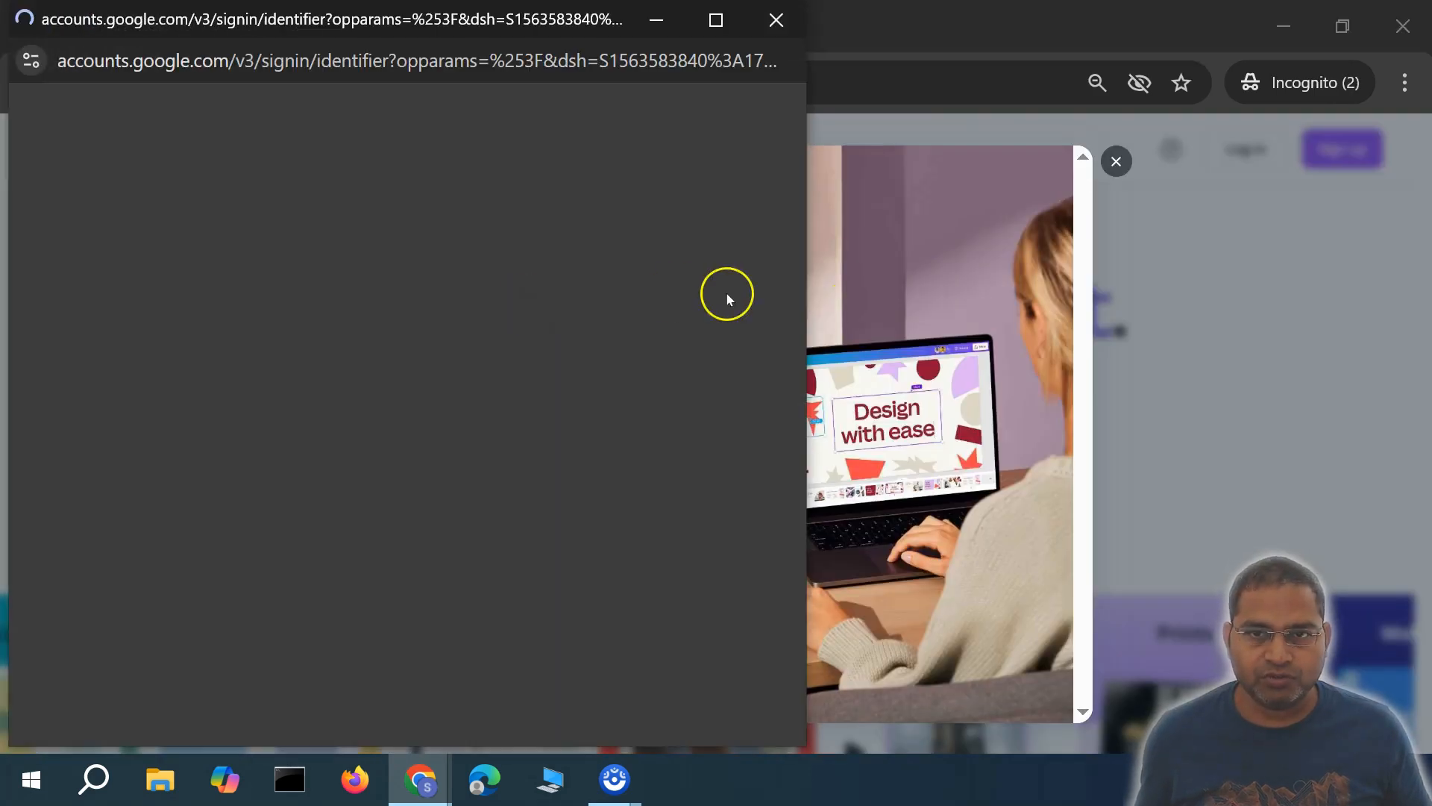
pyautogui.write('rcv')
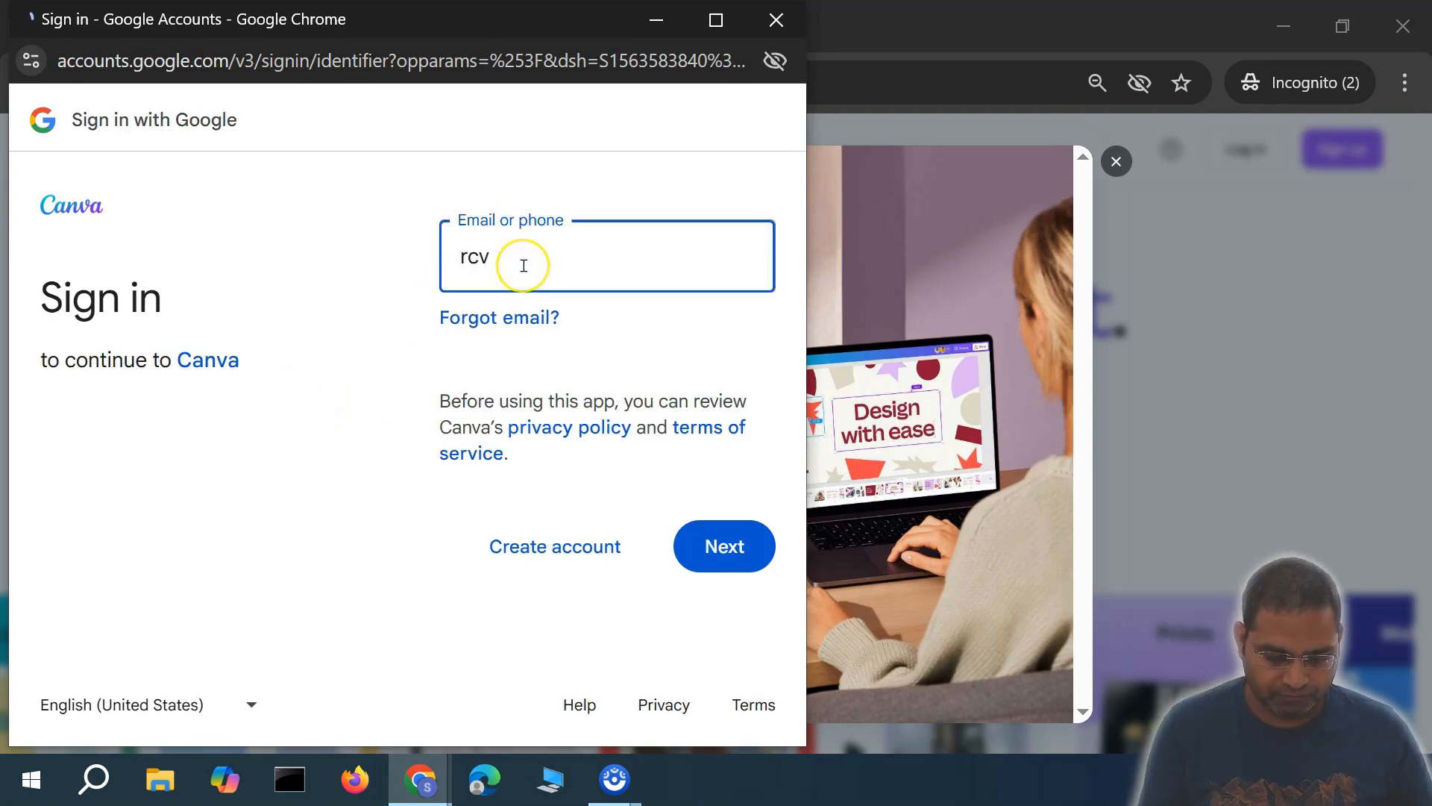
pyautogui.write('tutorial')
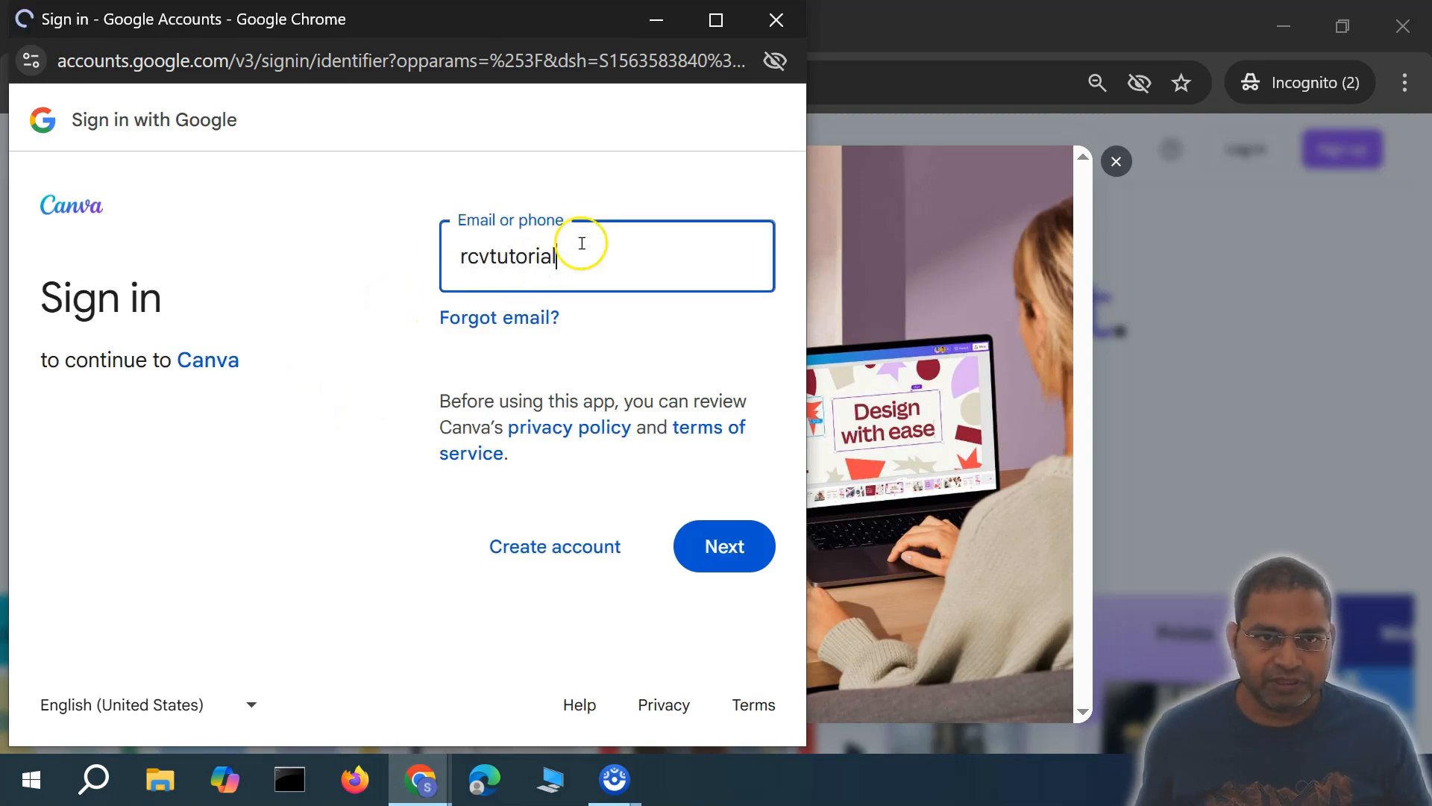
pyautogui.write('s')
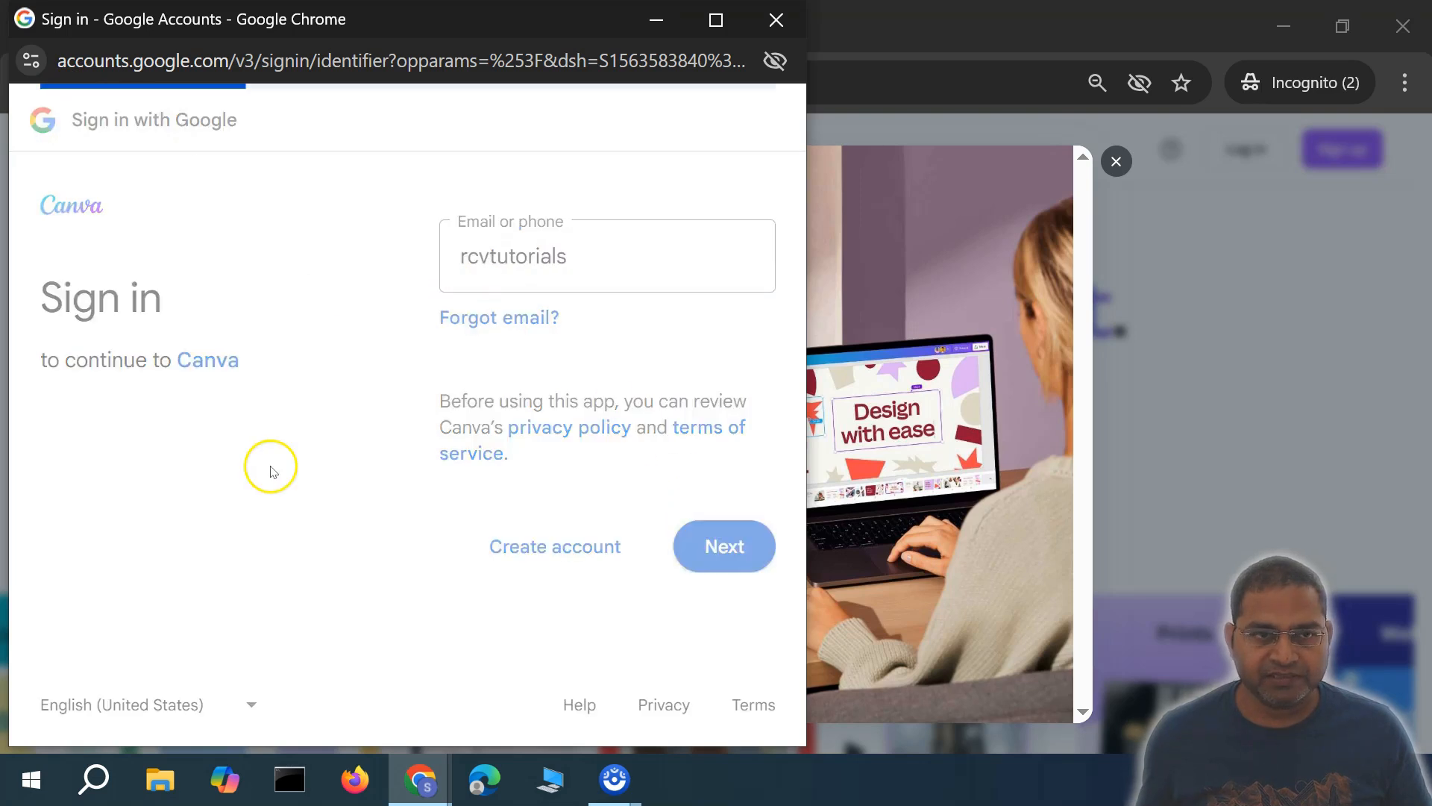
pyautogui.click(722, 546)
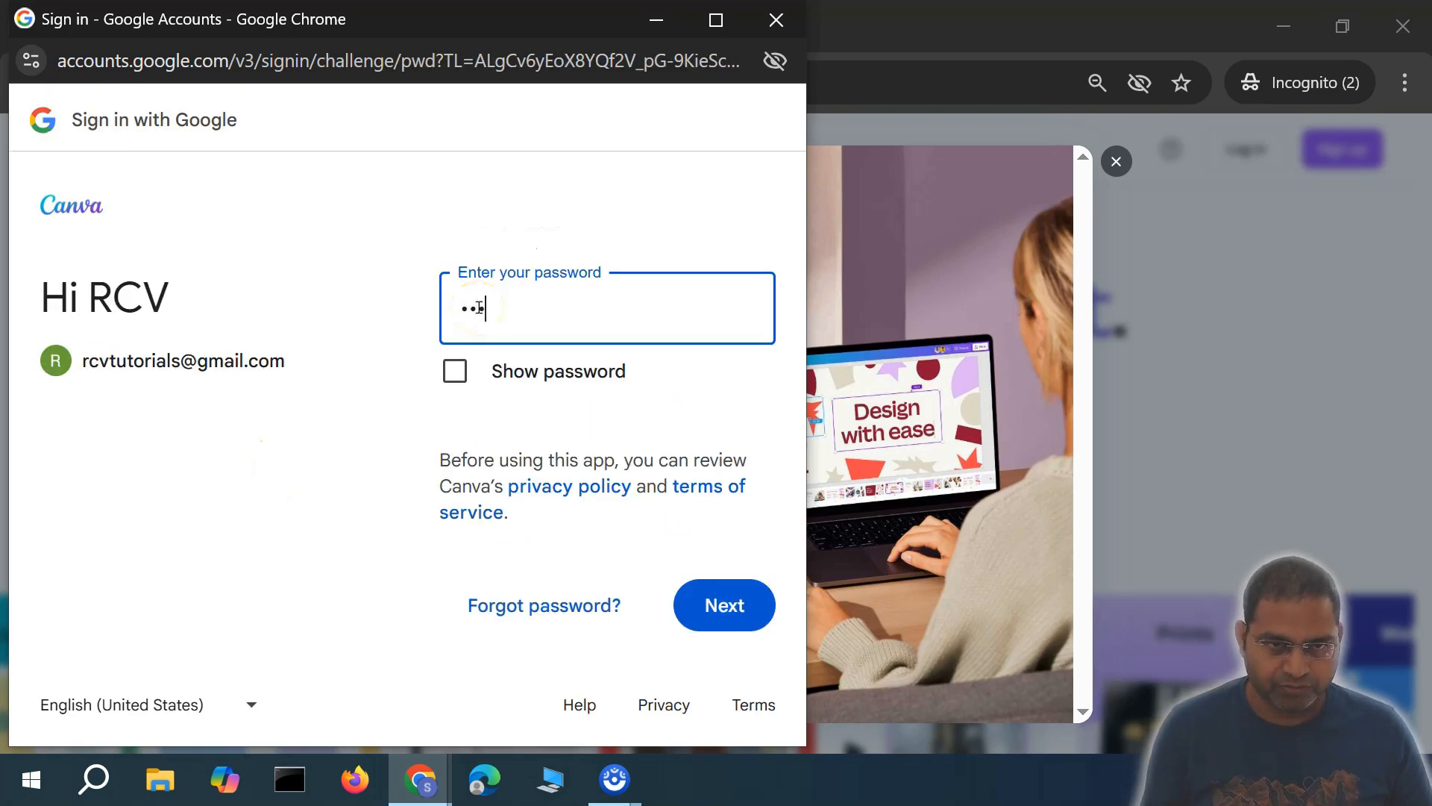
pyautogui.click(722, 604)
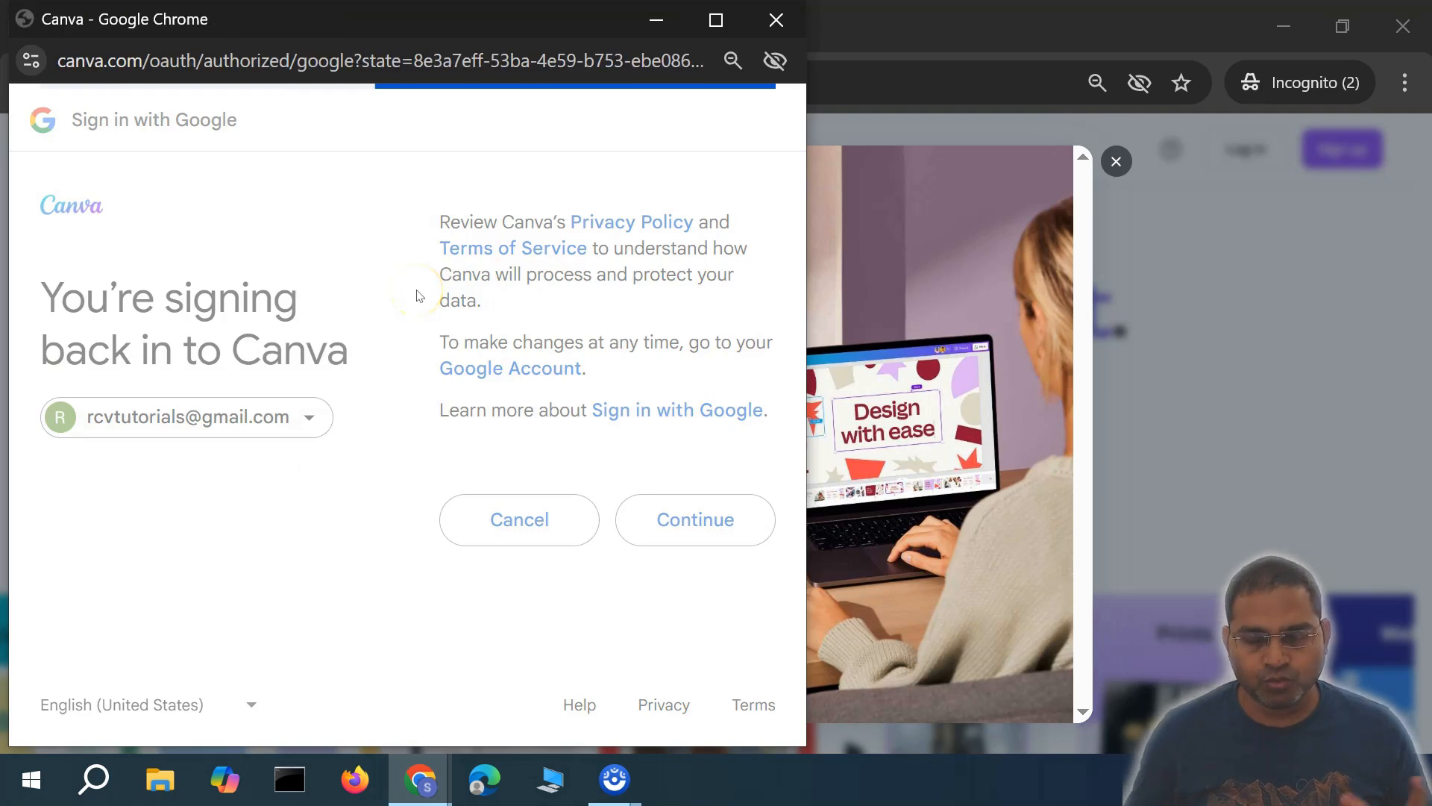
pyautogui.click(519, 519)
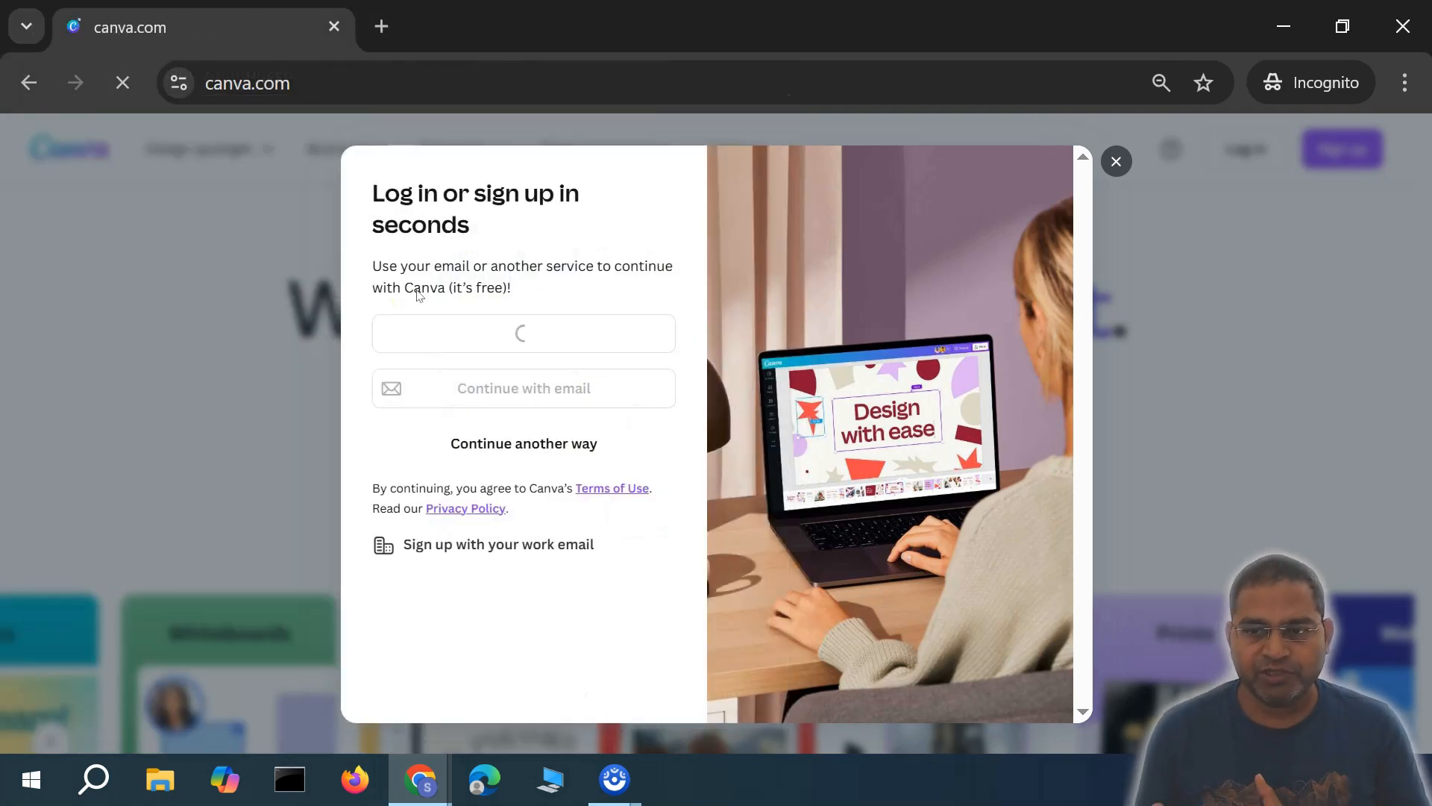
# - Look over the loaded Home dashboard, scrolling through shortcuts and the What's new row
pyautogui.click(1115, 161)
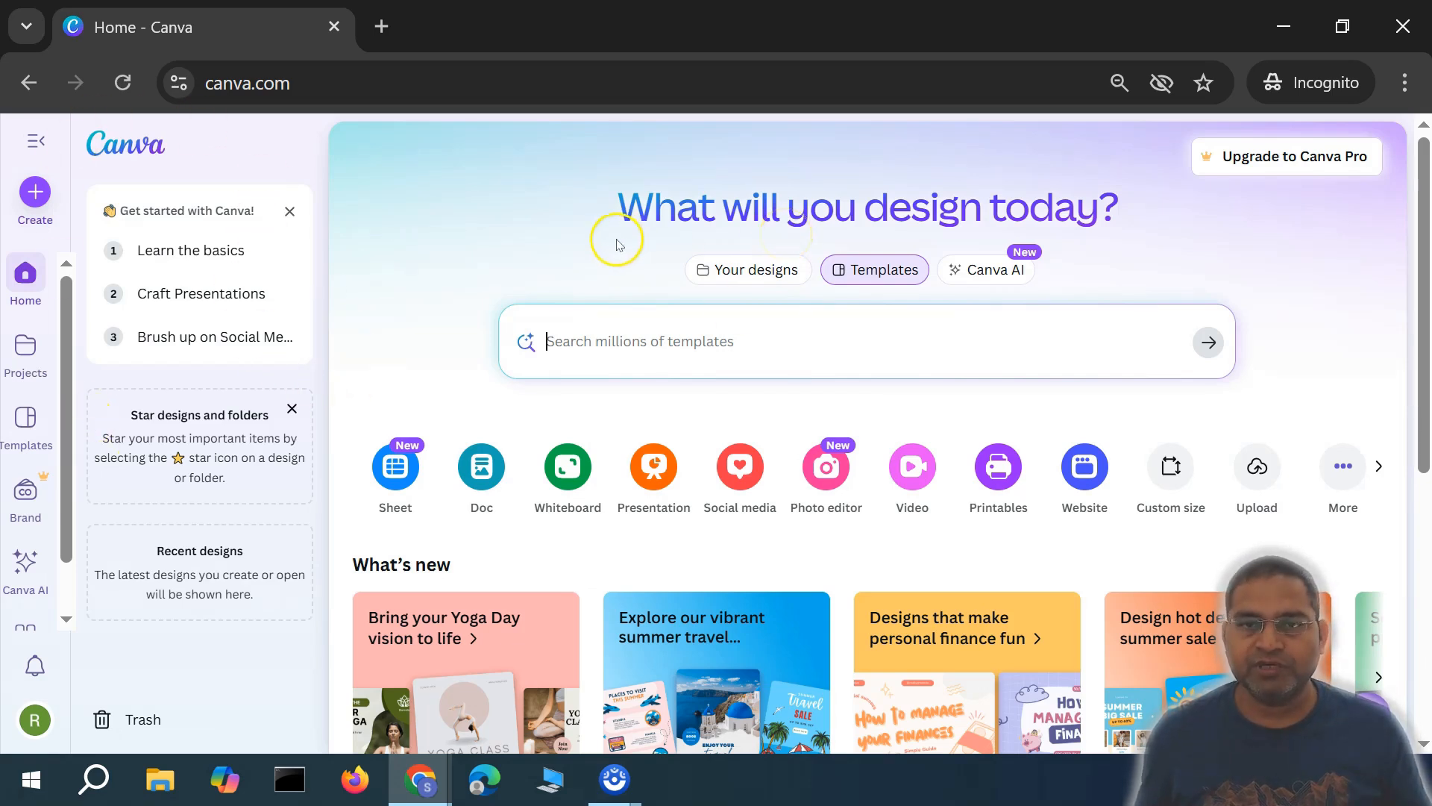
pyautogui.moveTo(461, 395)
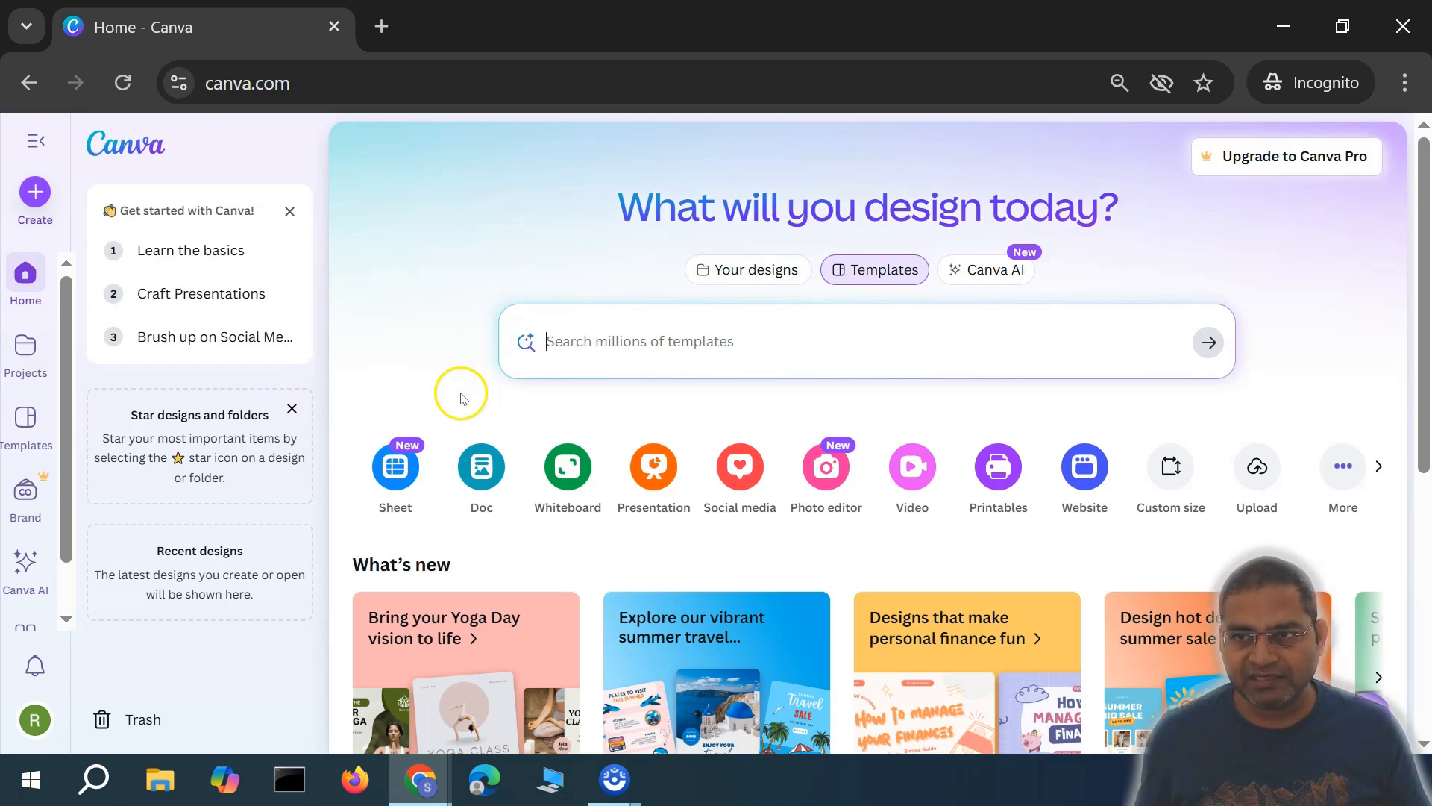
pyautogui.moveTo(1231, 173)
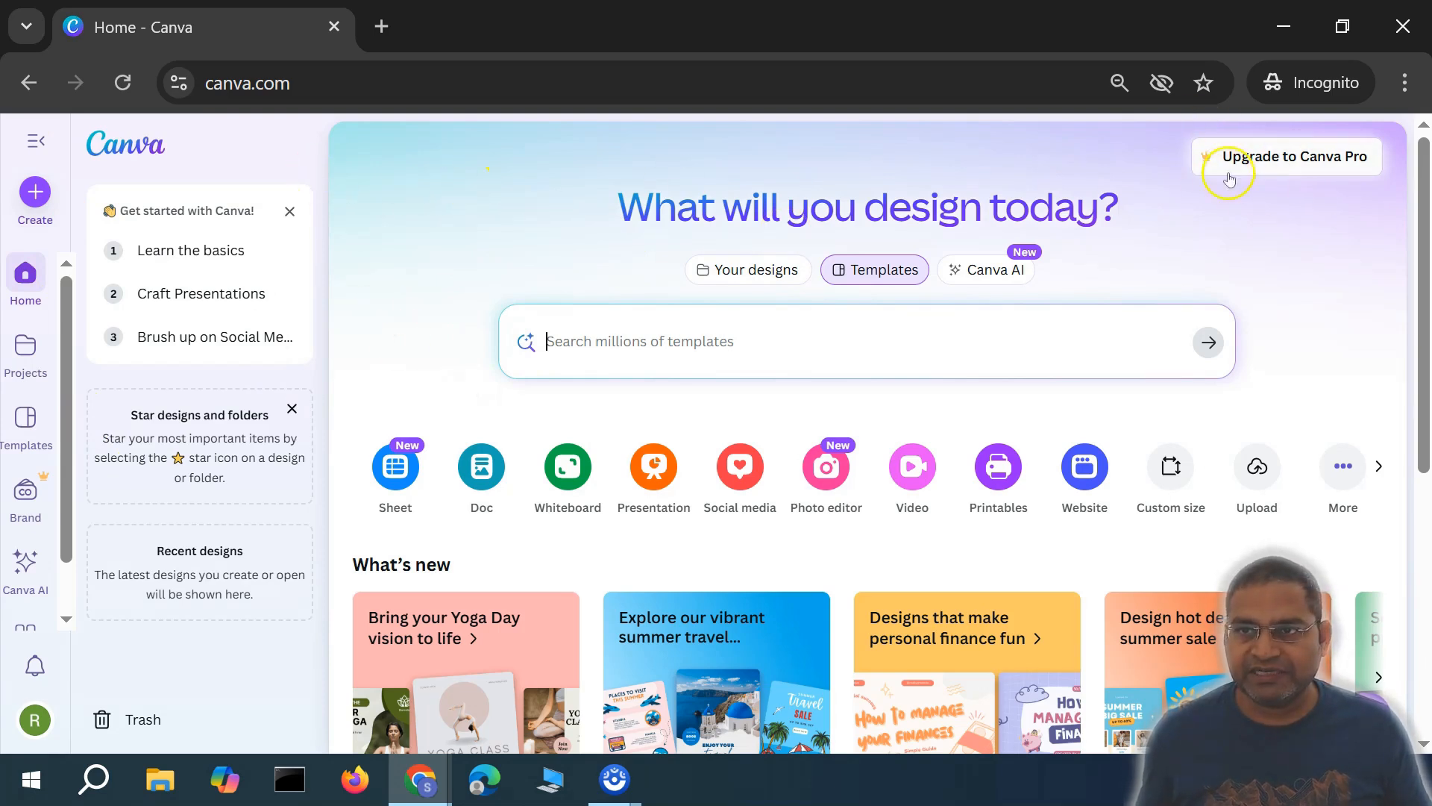
pyautogui.moveTo(1244, 166)
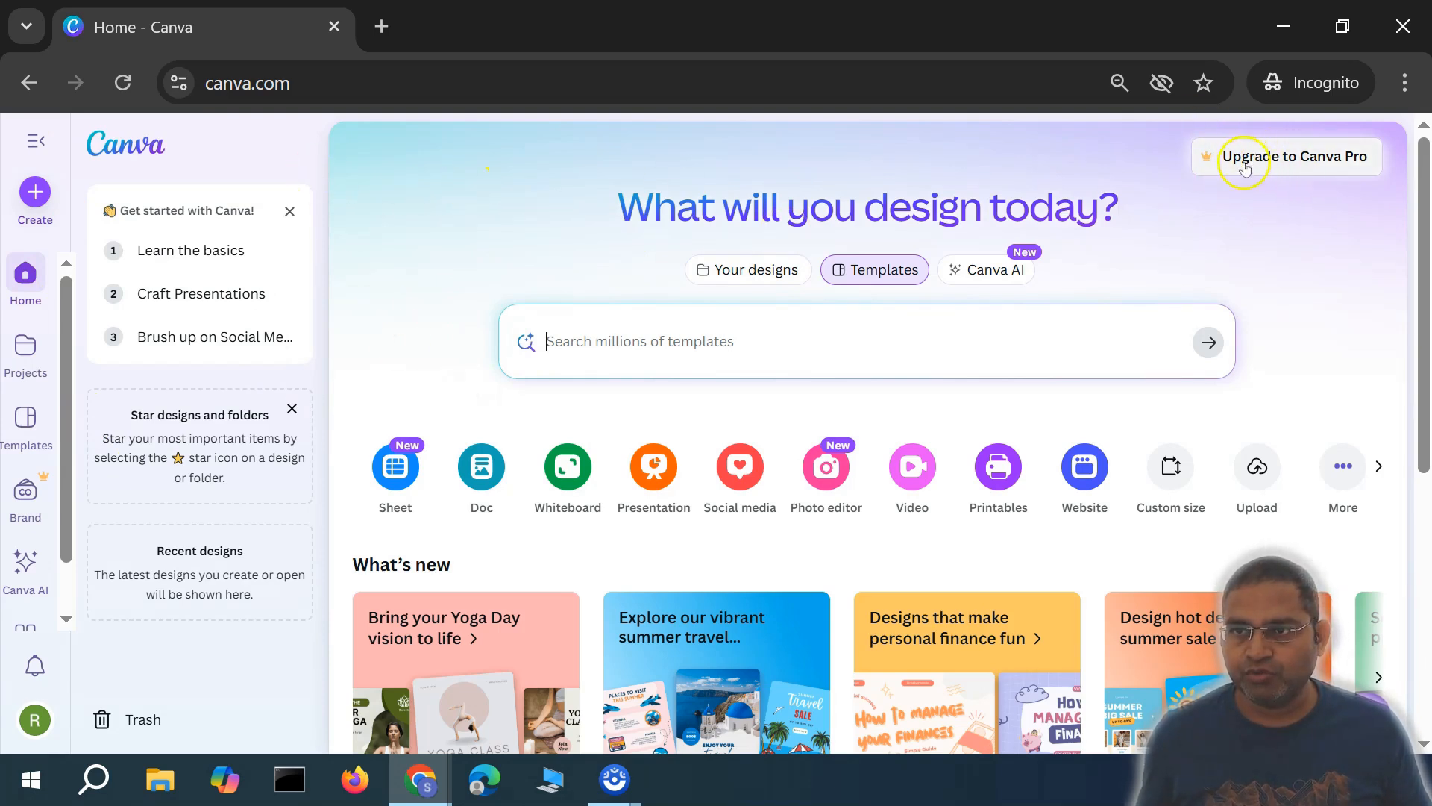
pyautogui.moveTo(1326, 171)
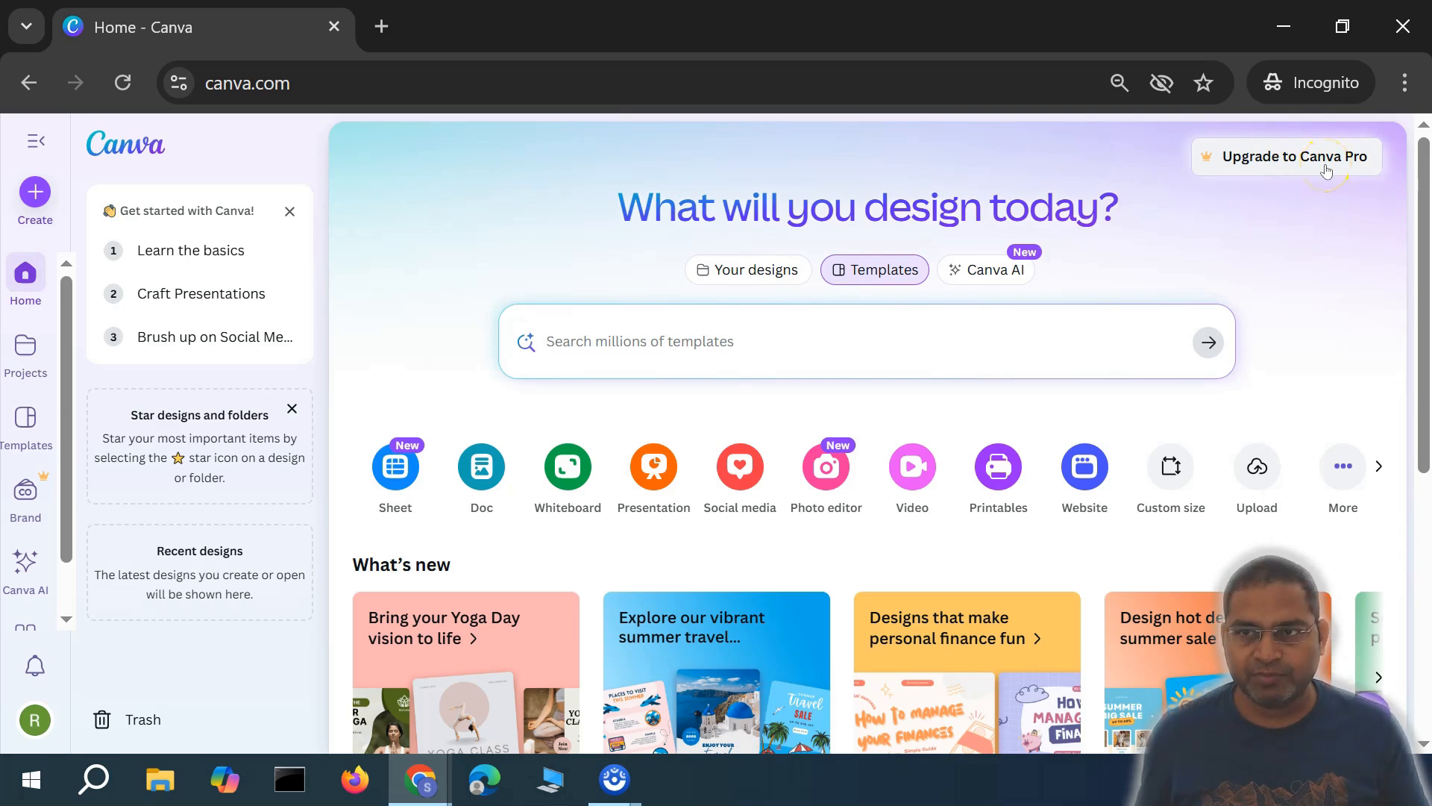
pyautogui.moveTo(1308, 203)
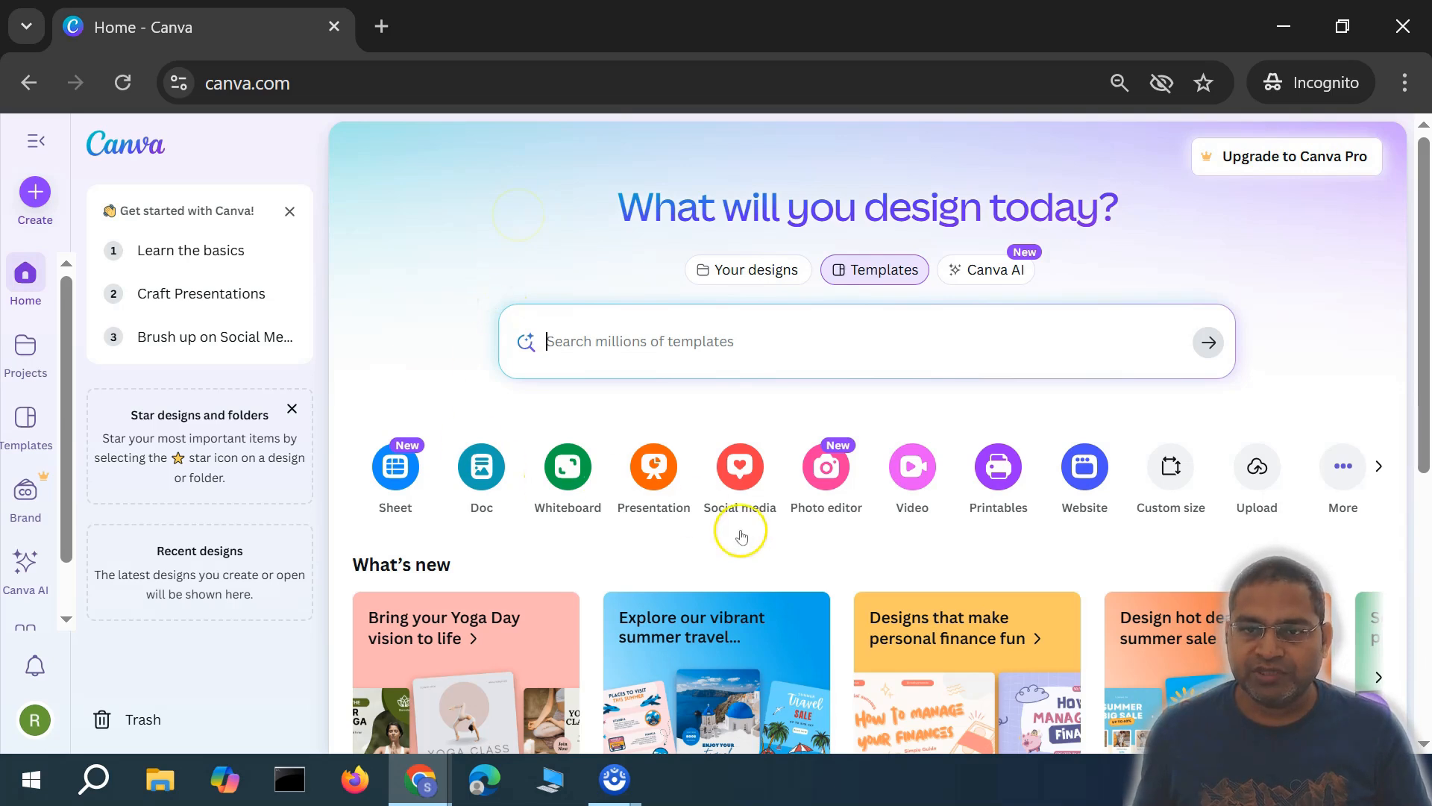
pyautogui.scroll(-3)
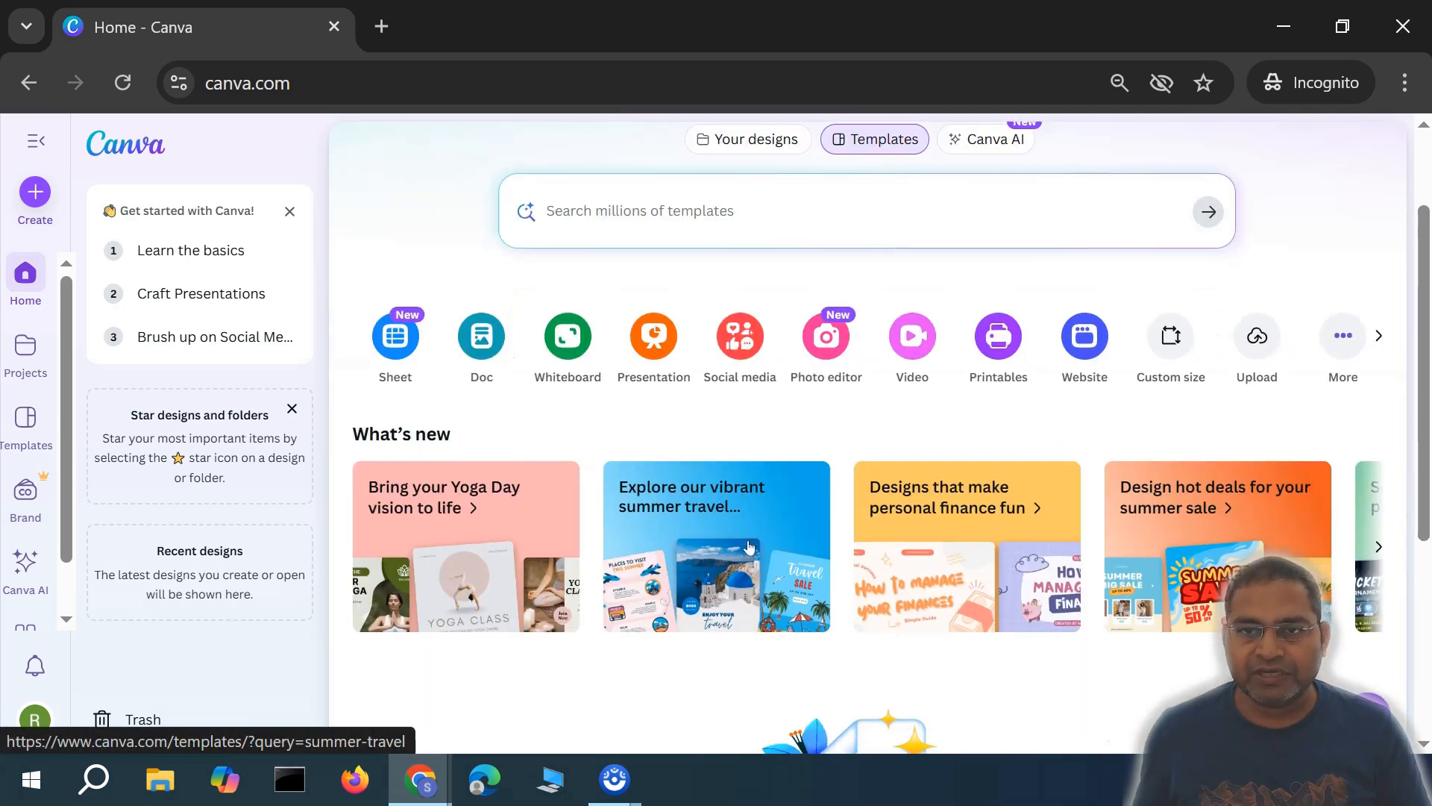
pyautogui.scroll(3)
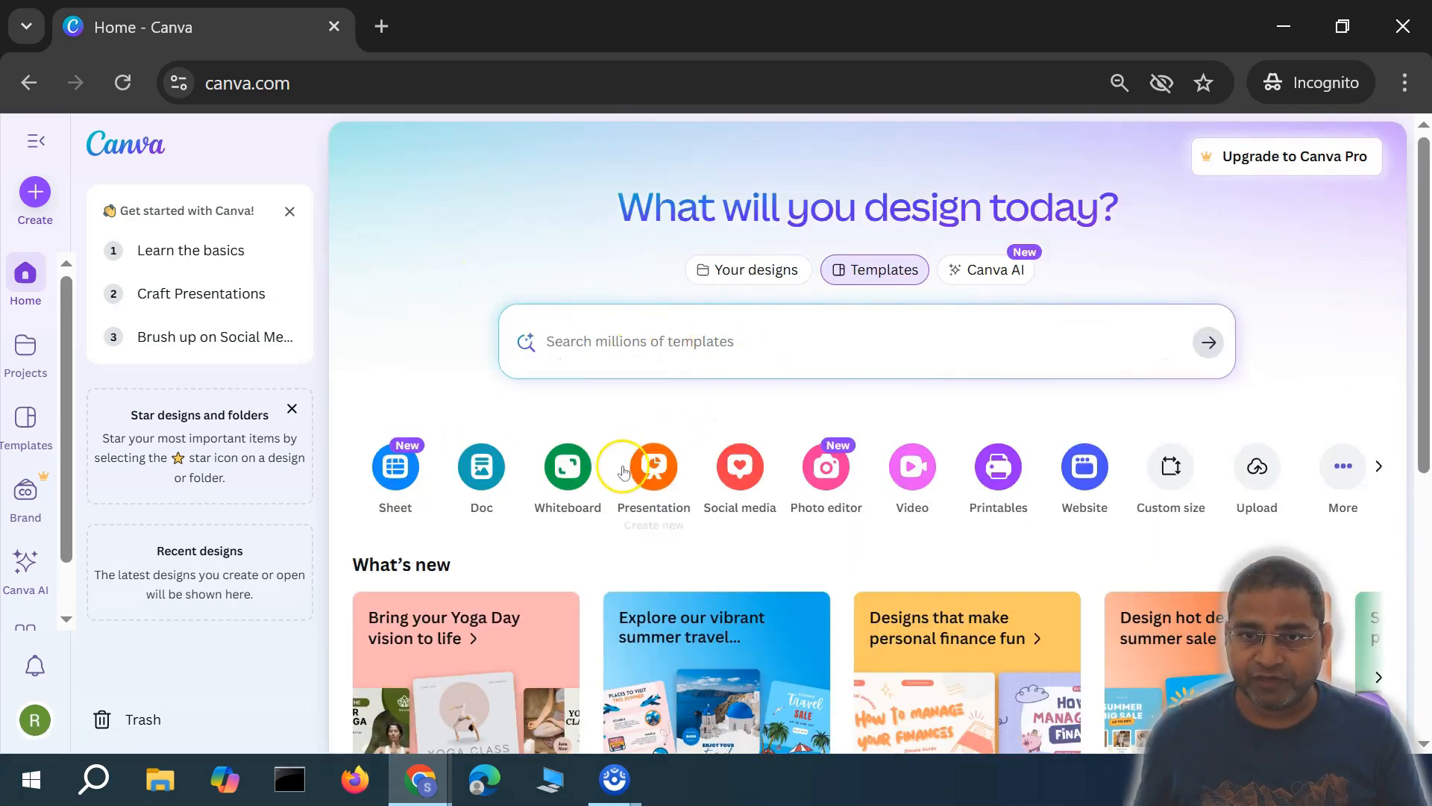
pyautogui.moveTo(394, 466)
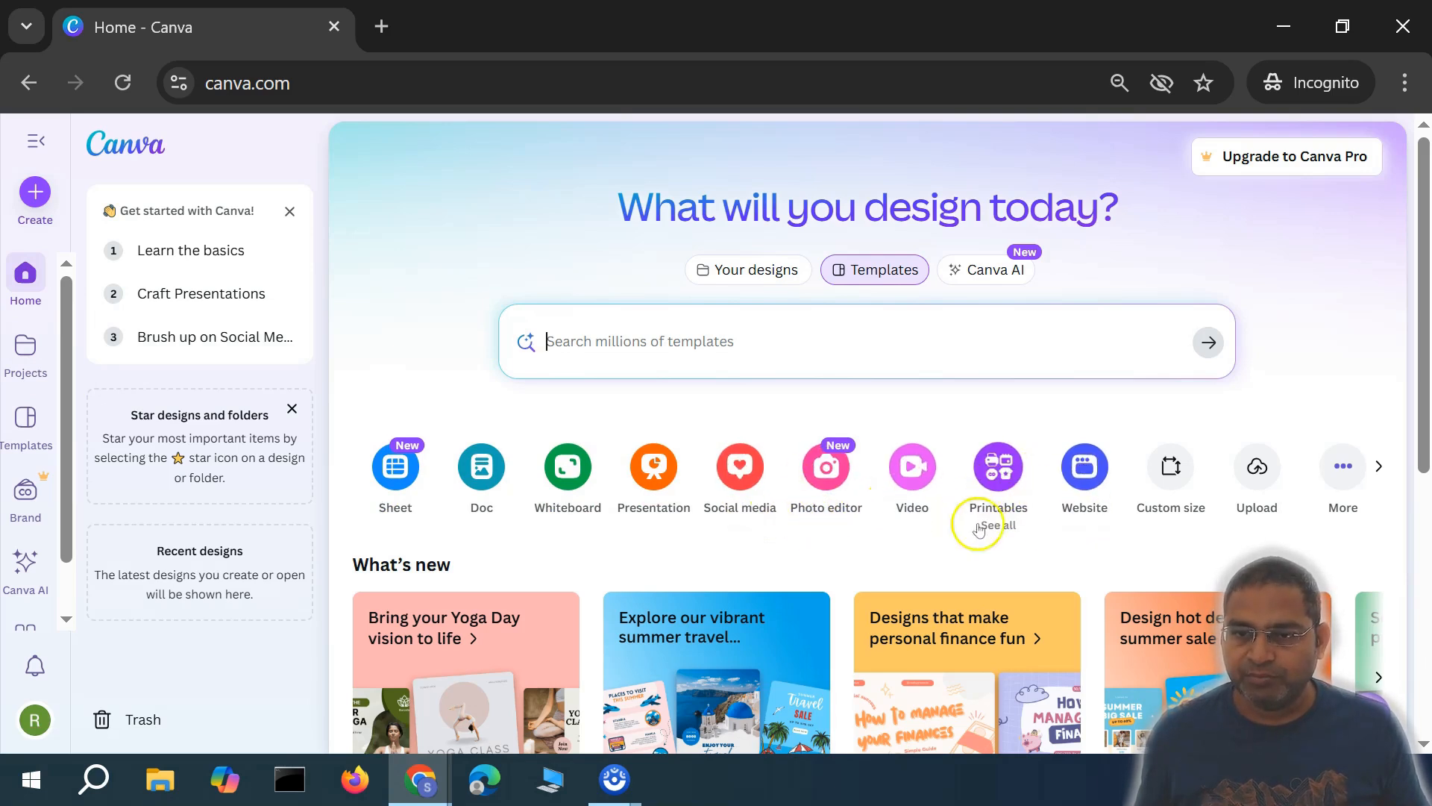
pyautogui.moveTo(352, 465)
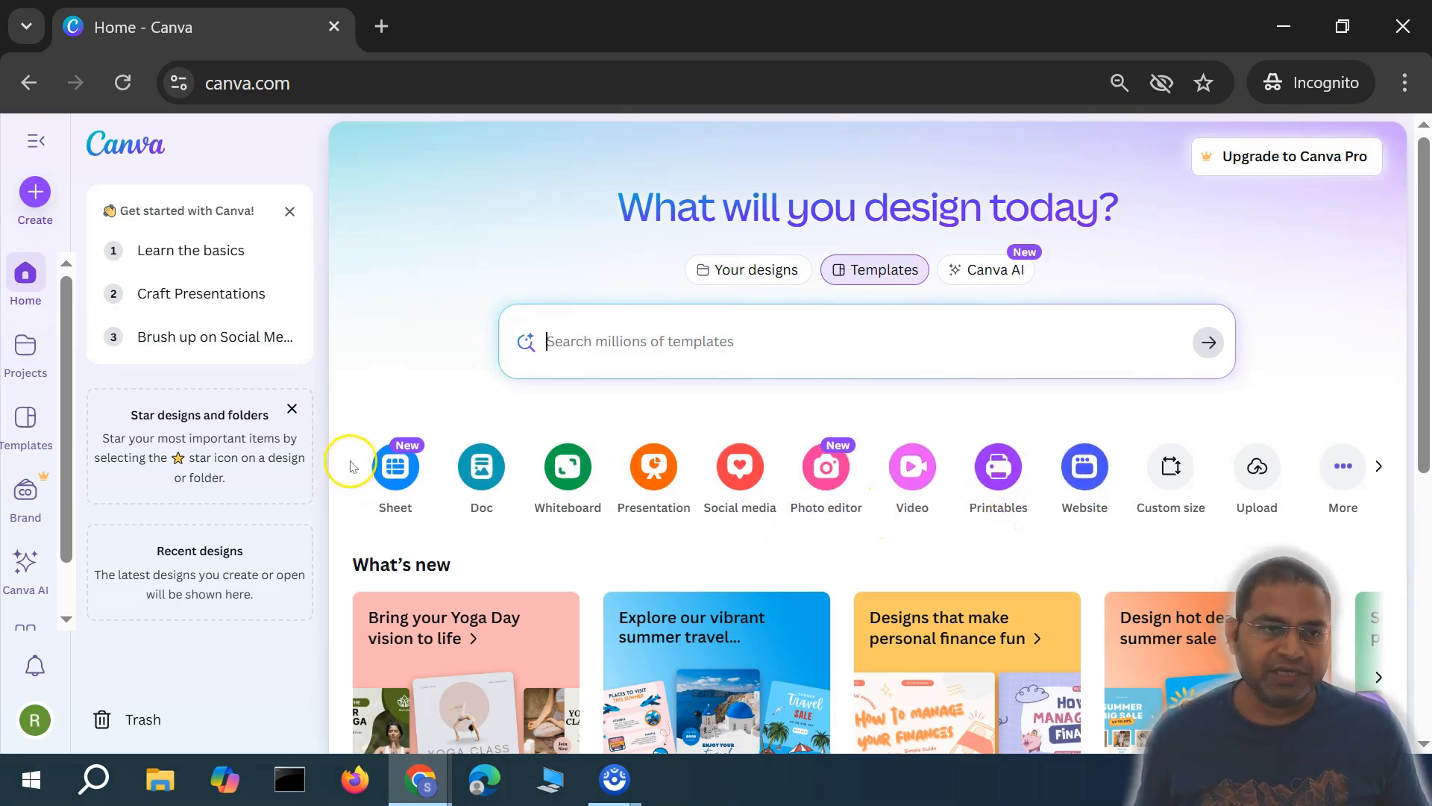
pyautogui.moveTo(35, 194)
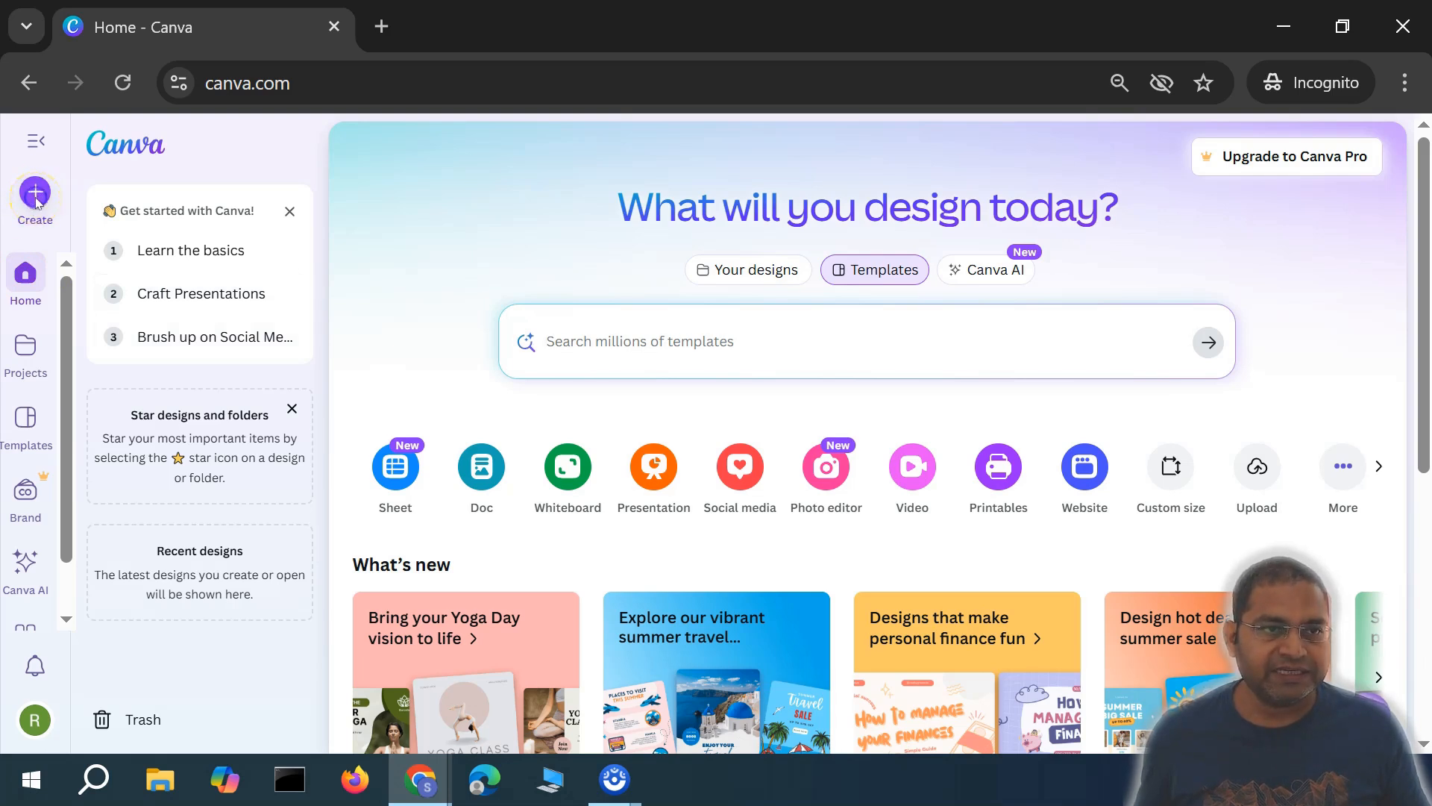
pyautogui.click(35, 194)
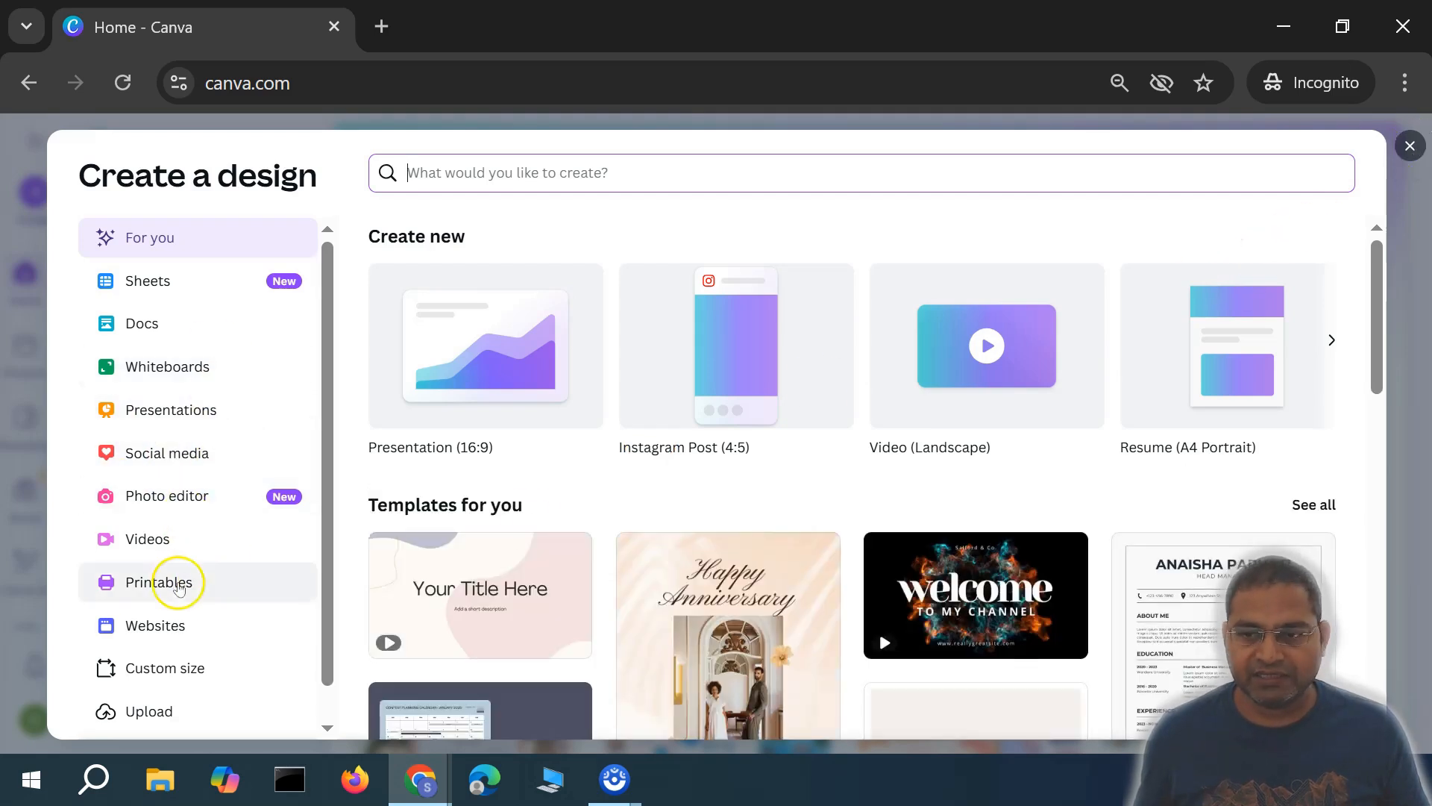
pyautogui.click(1410, 145)
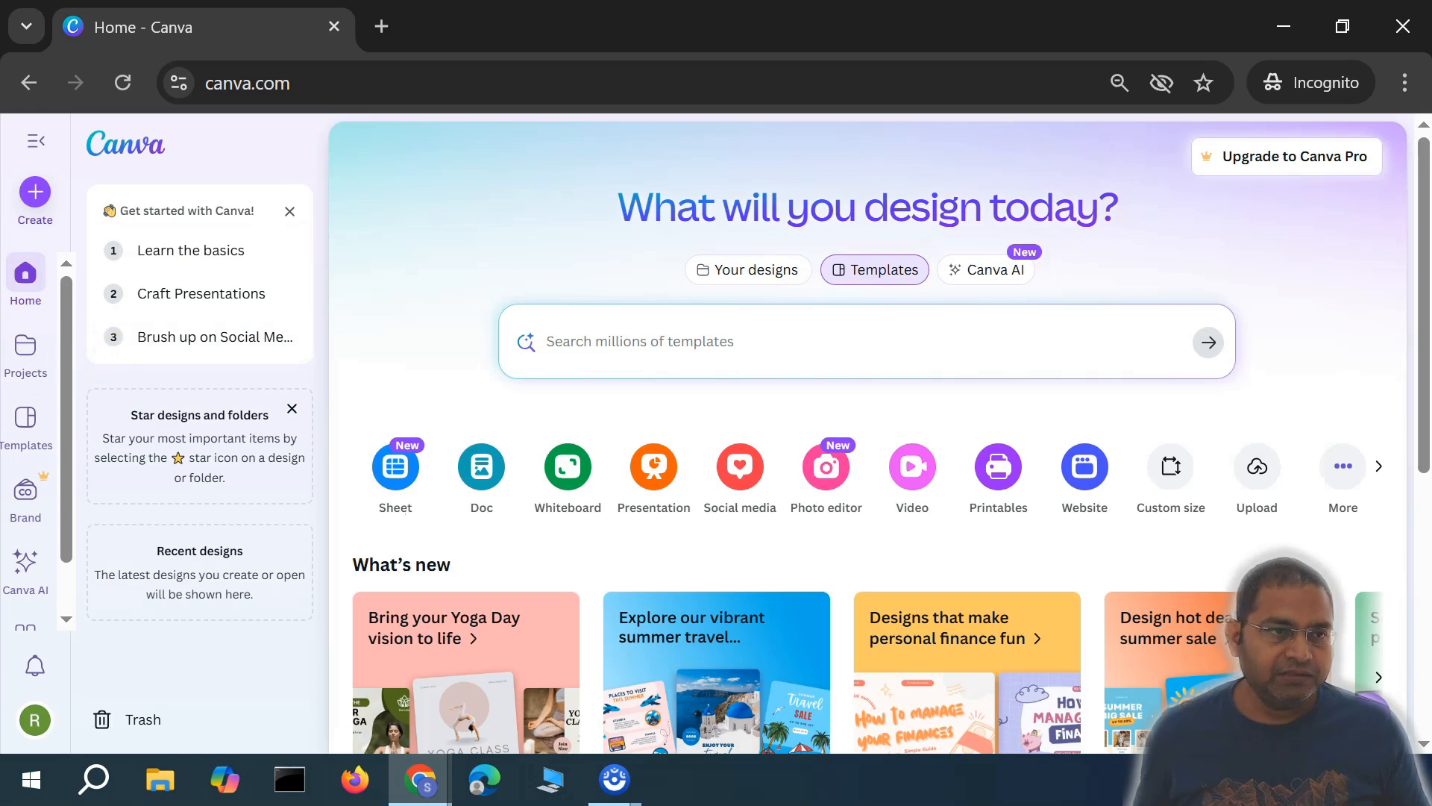
# - Visit the empty Projects page, then move on to the Templates page
pyautogui.click(27, 352)
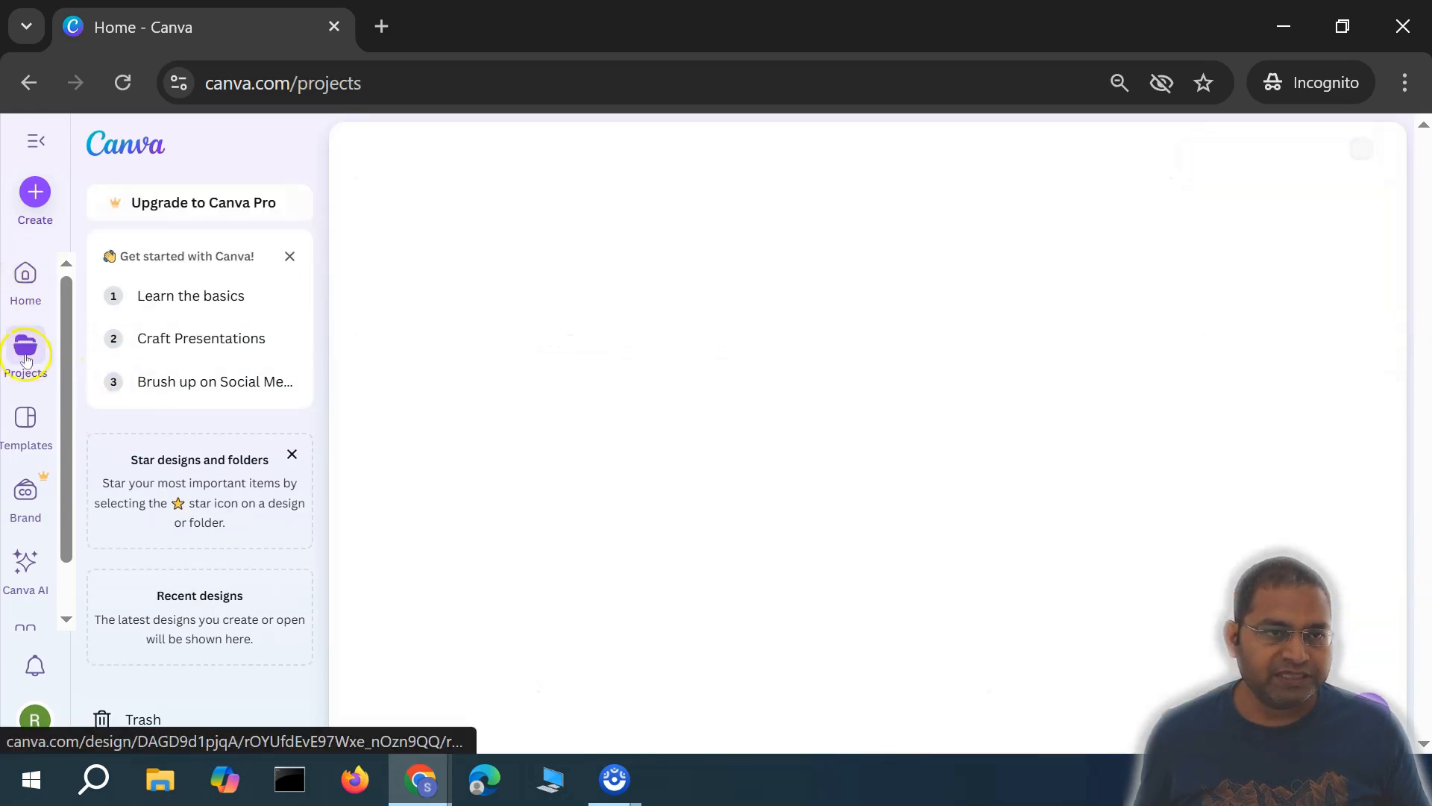
pyautogui.click(25, 356)
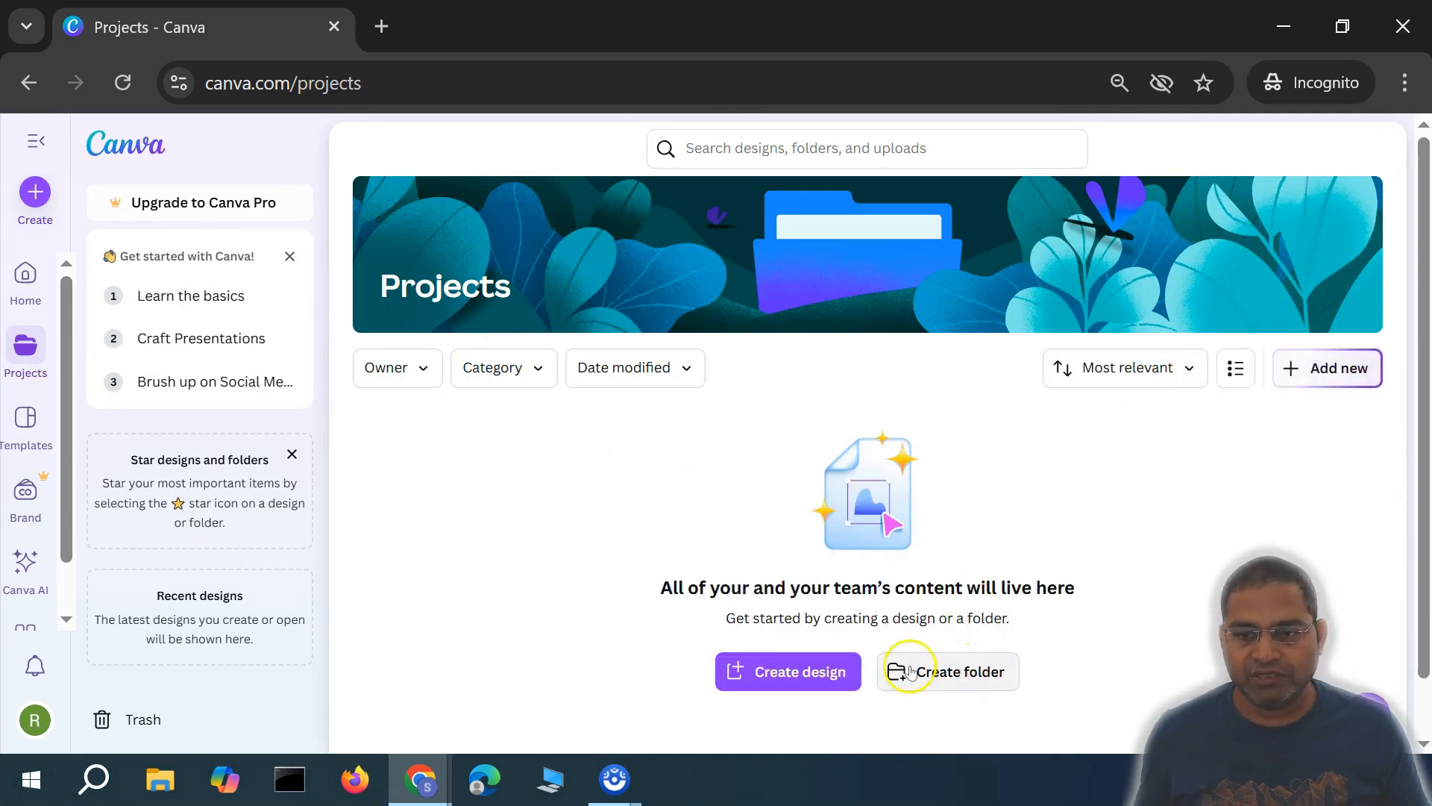
pyautogui.moveTo(620, 545)
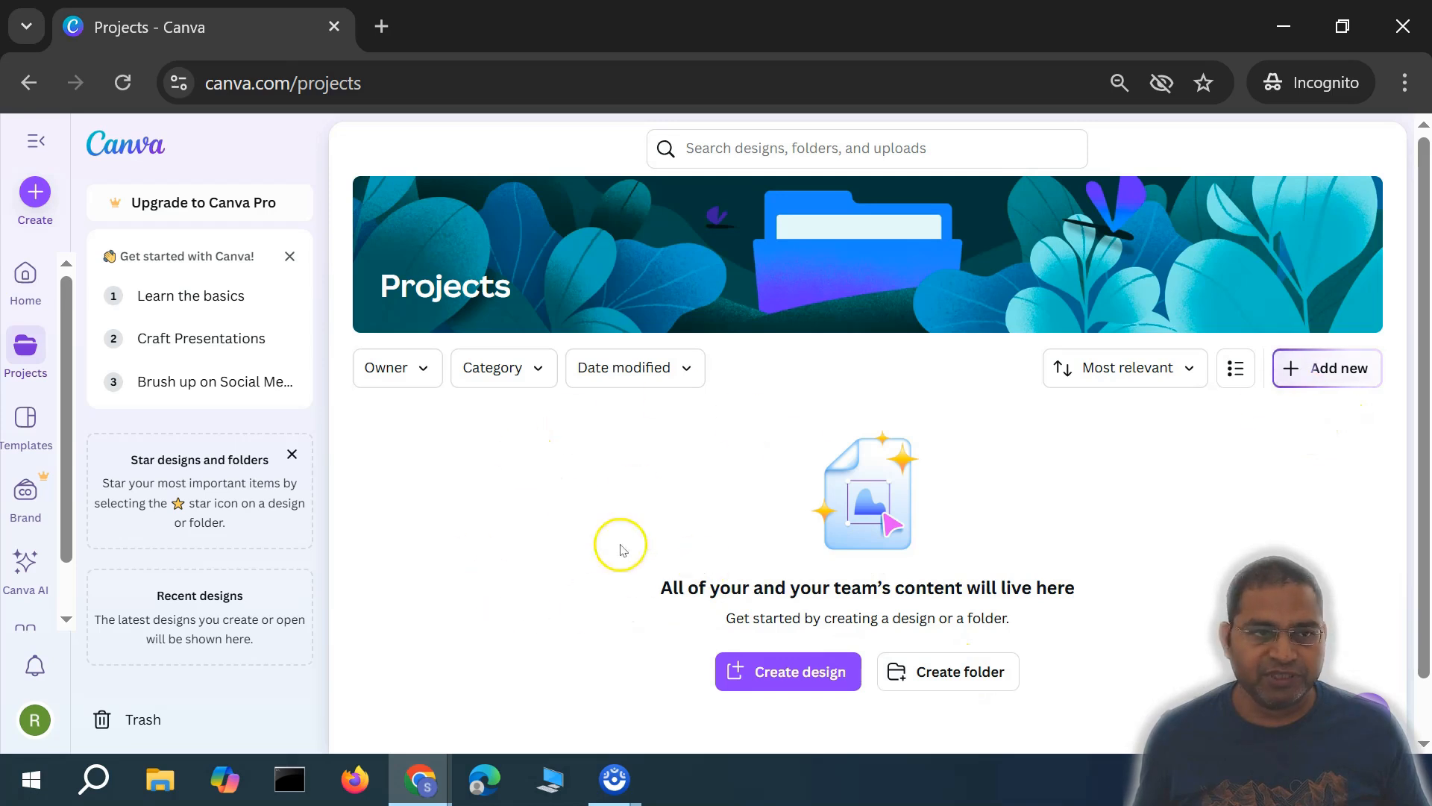
pyautogui.moveTo(27, 421)
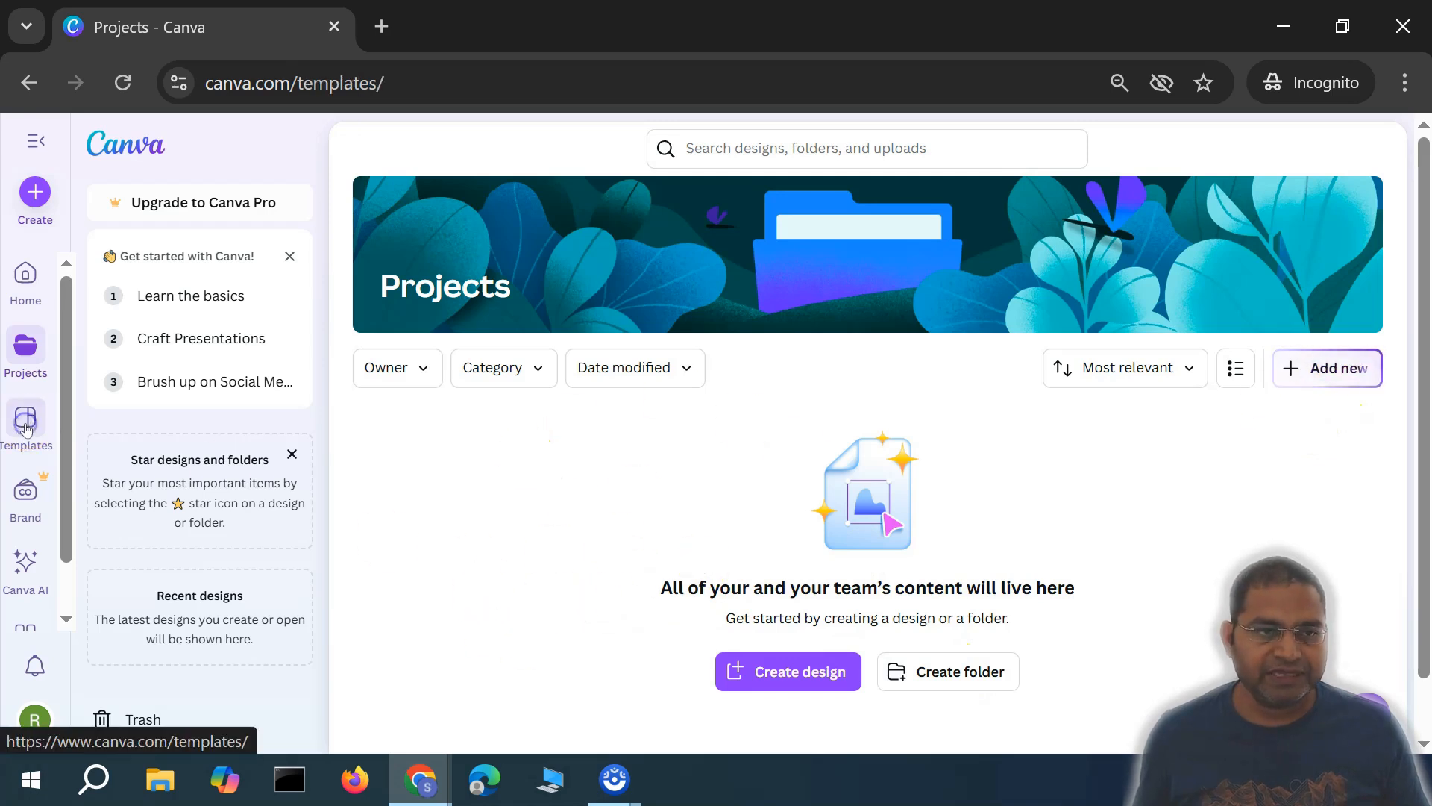
pyautogui.click(26, 418)
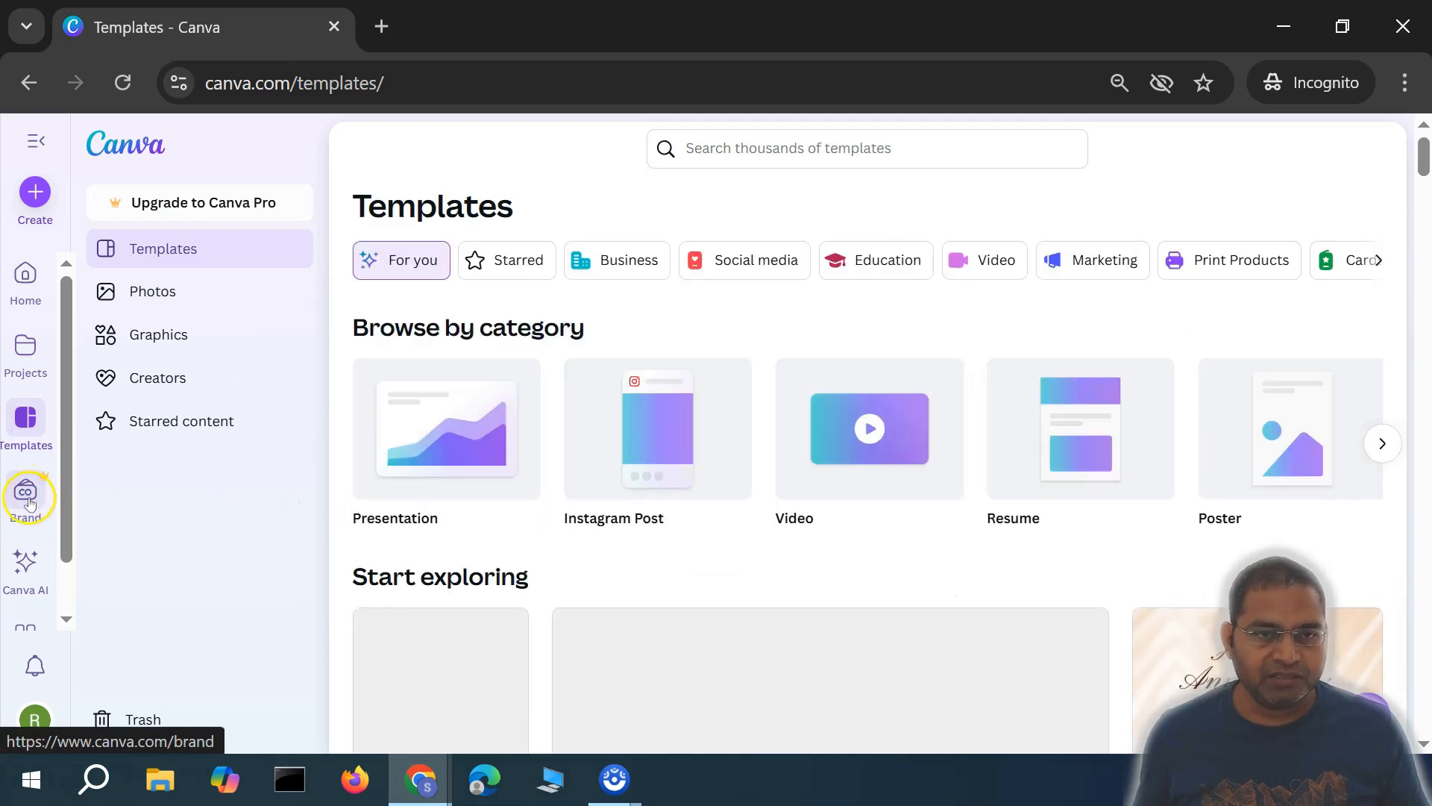
# - Browse the Brand section's Brand Kits page and its Canva Pro setup prompt
pyautogui.click(25, 498)
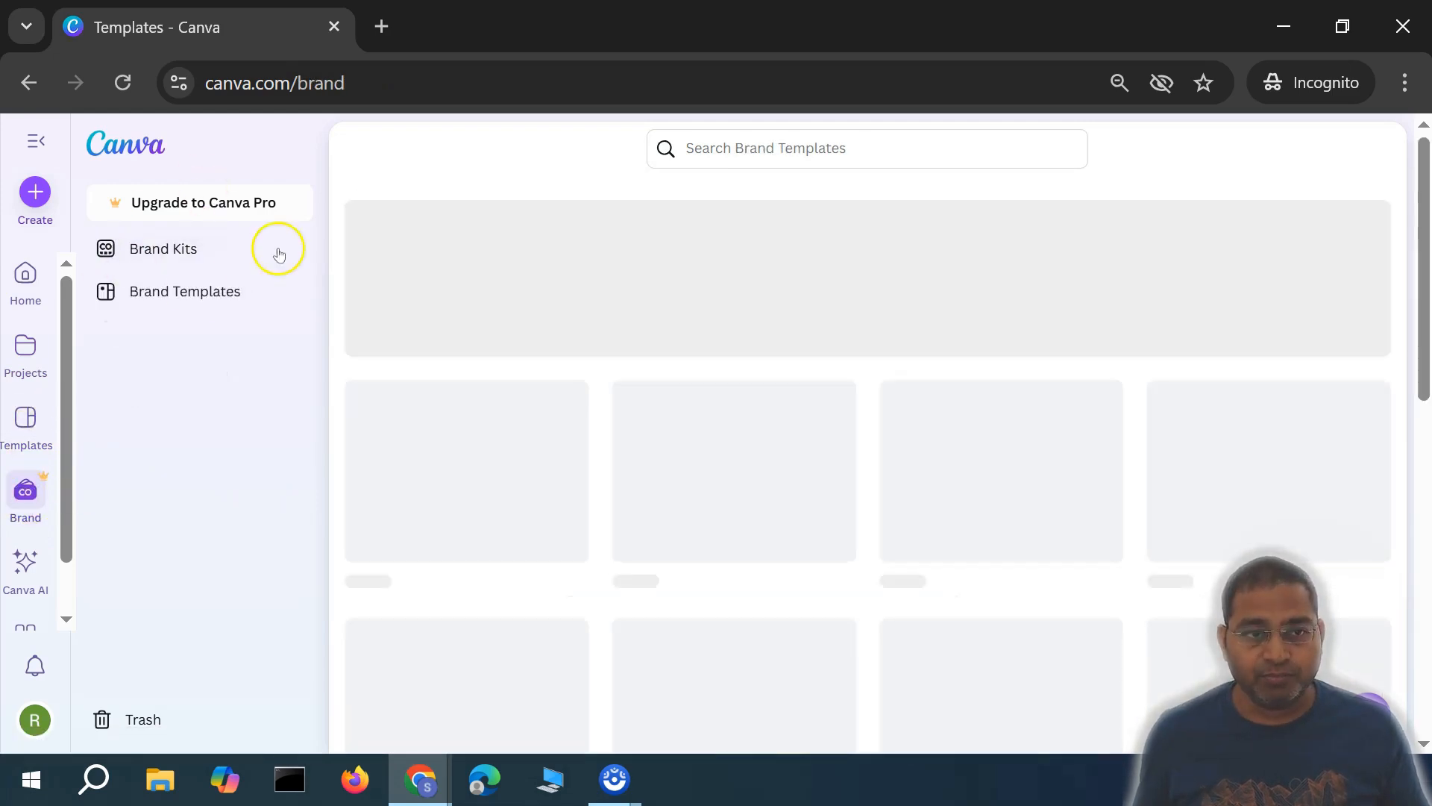
pyautogui.click(164, 249)
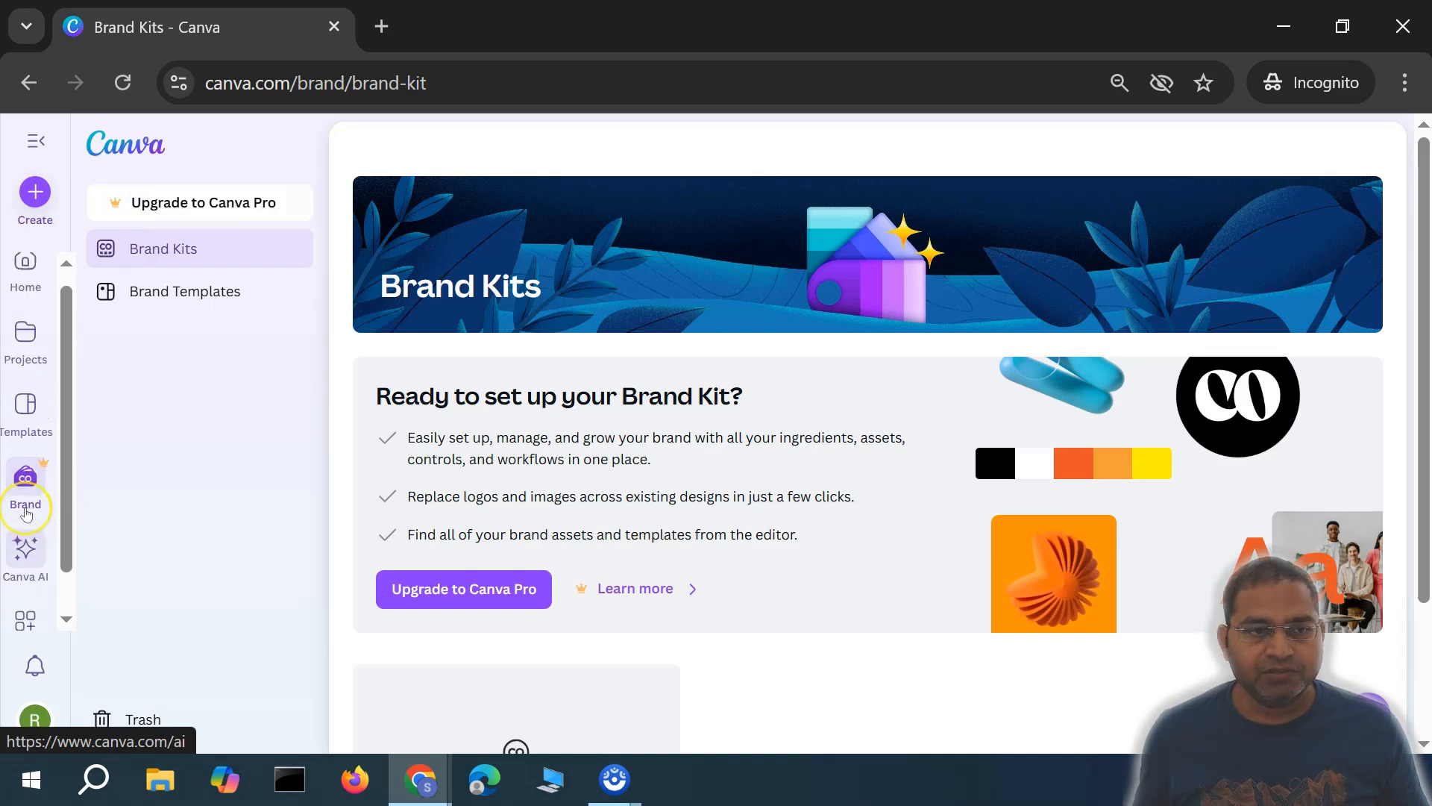
pyautogui.scroll(-3)
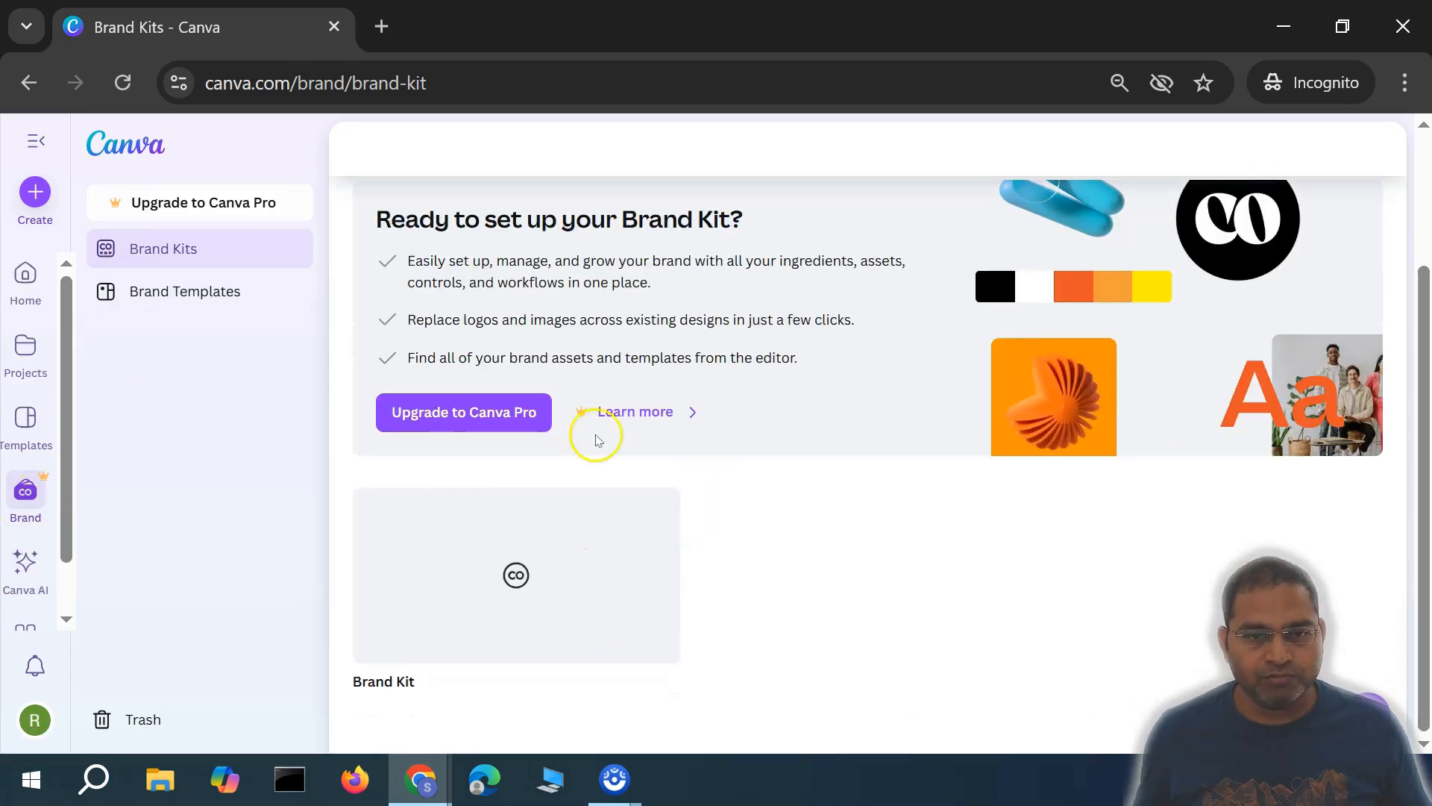
pyautogui.scroll(3)
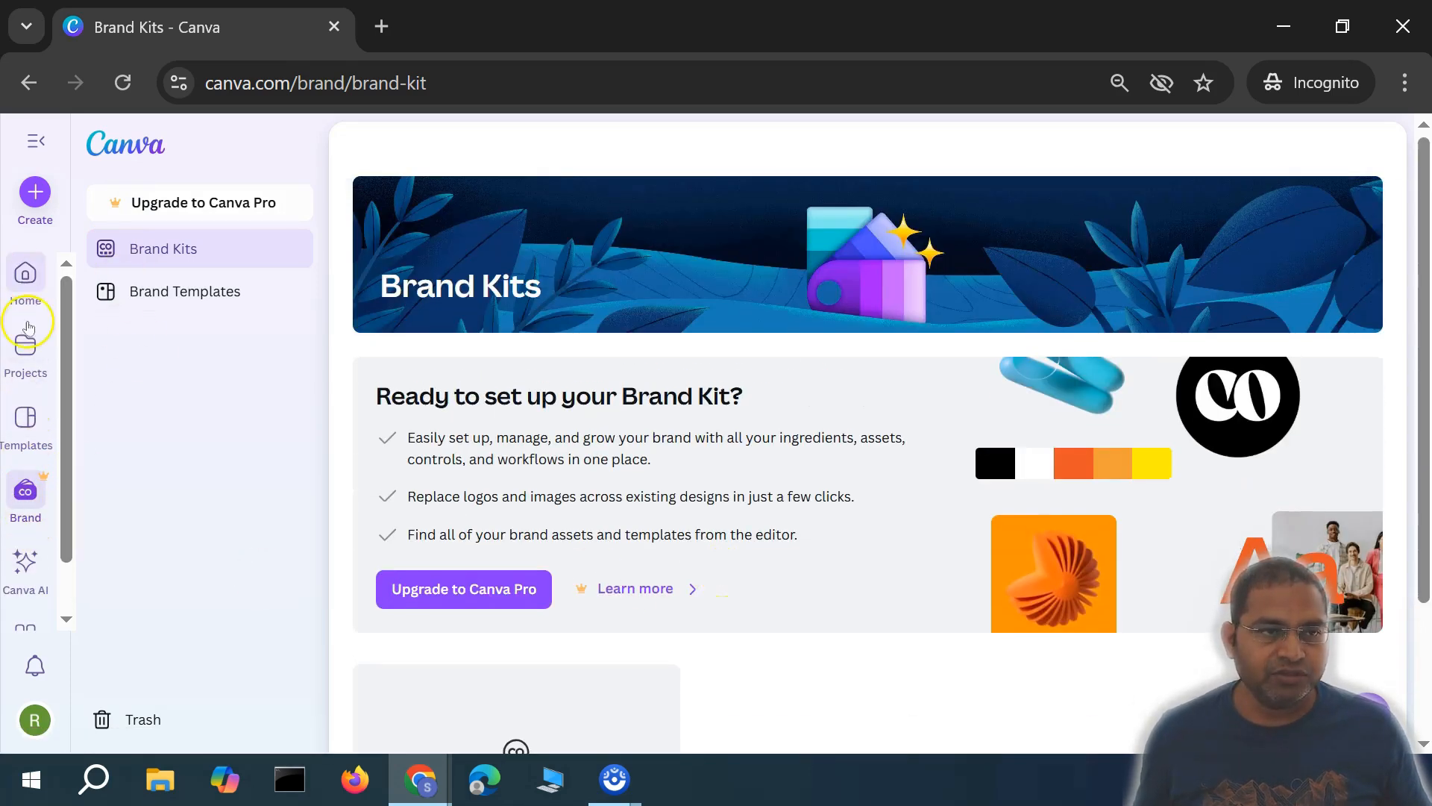
pyautogui.moveTo(26, 564)
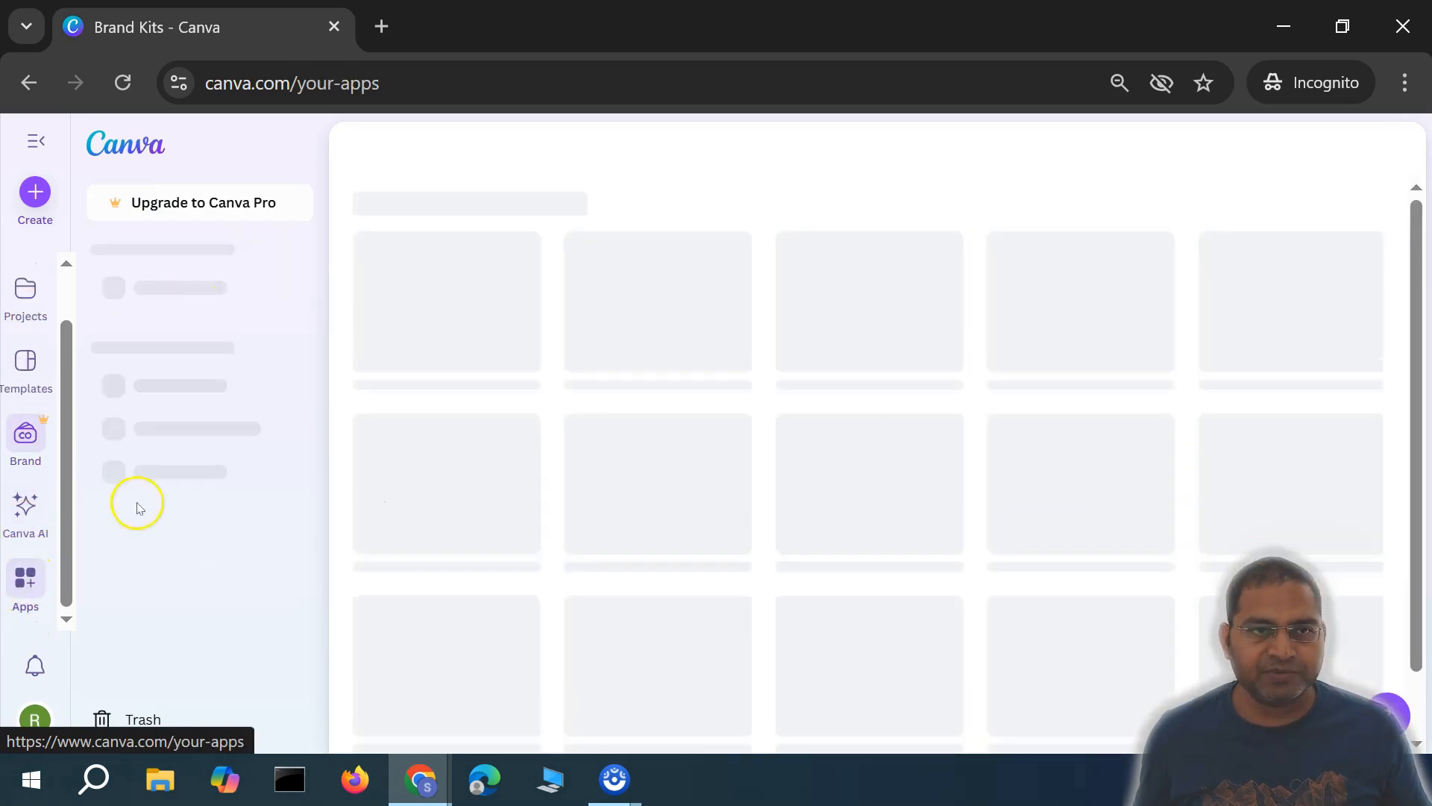
# - Filter the Apps directory to the Communication category
pyautogui.click(25, 585)
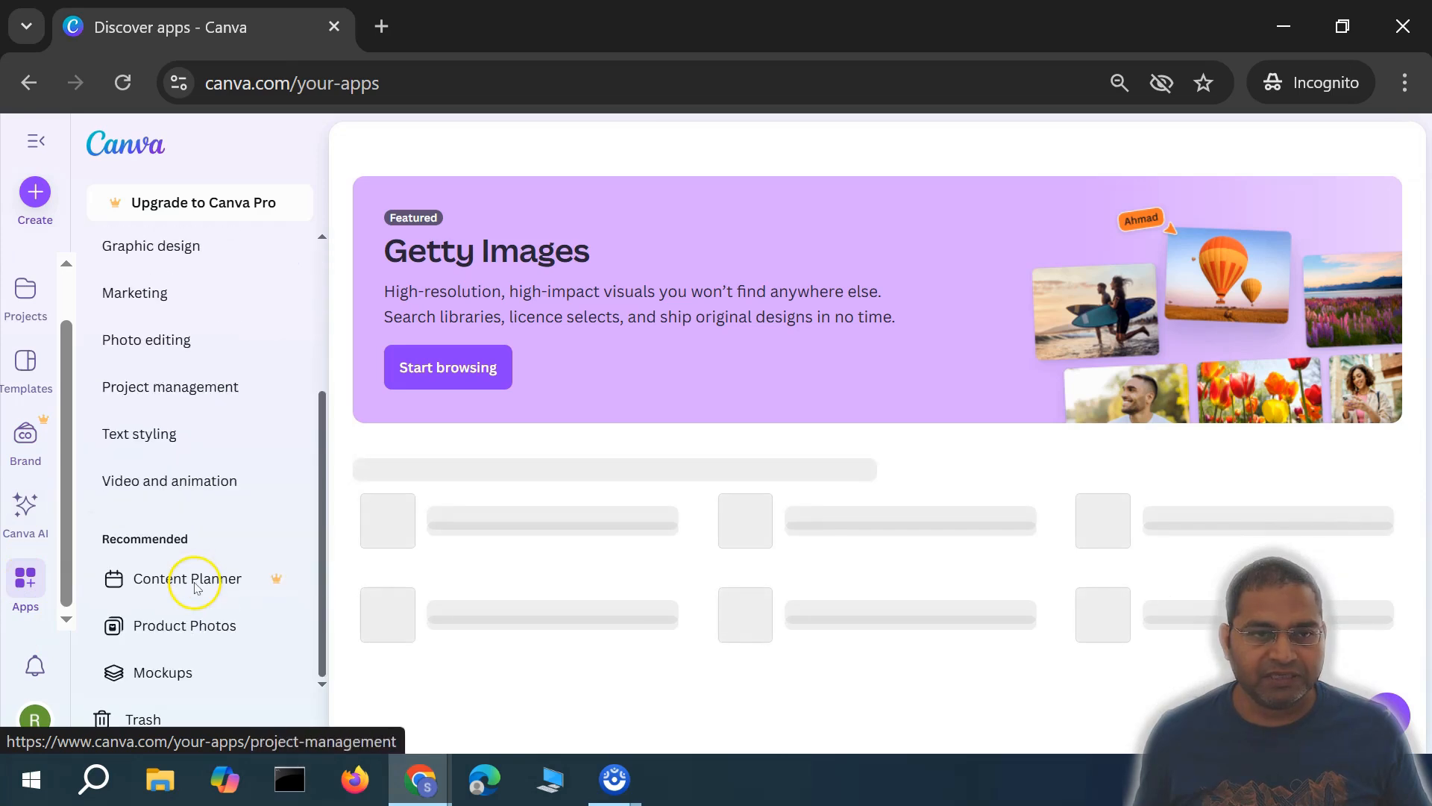
pyautogui.click(155, 390)
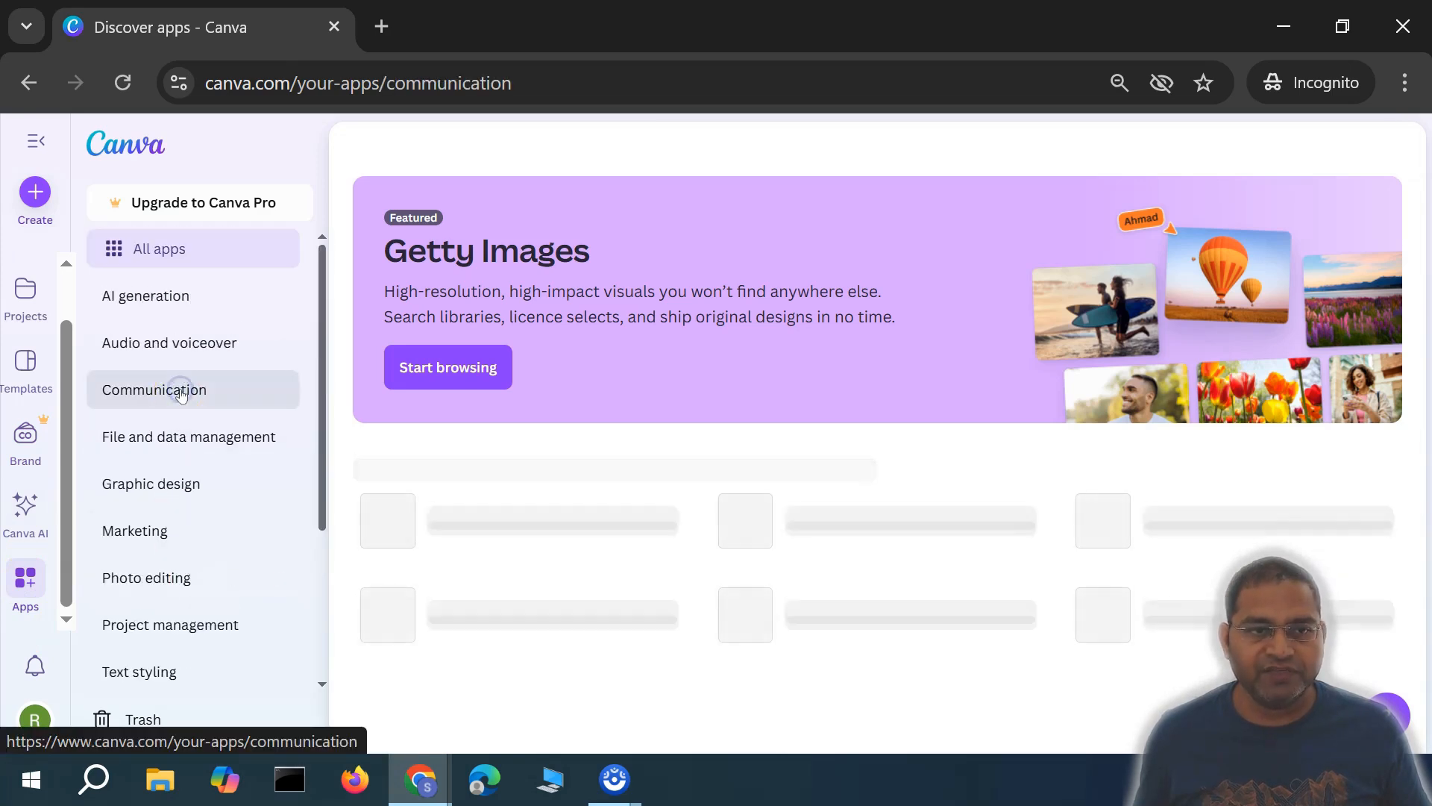
pyautogui.moveTo(267, 498)
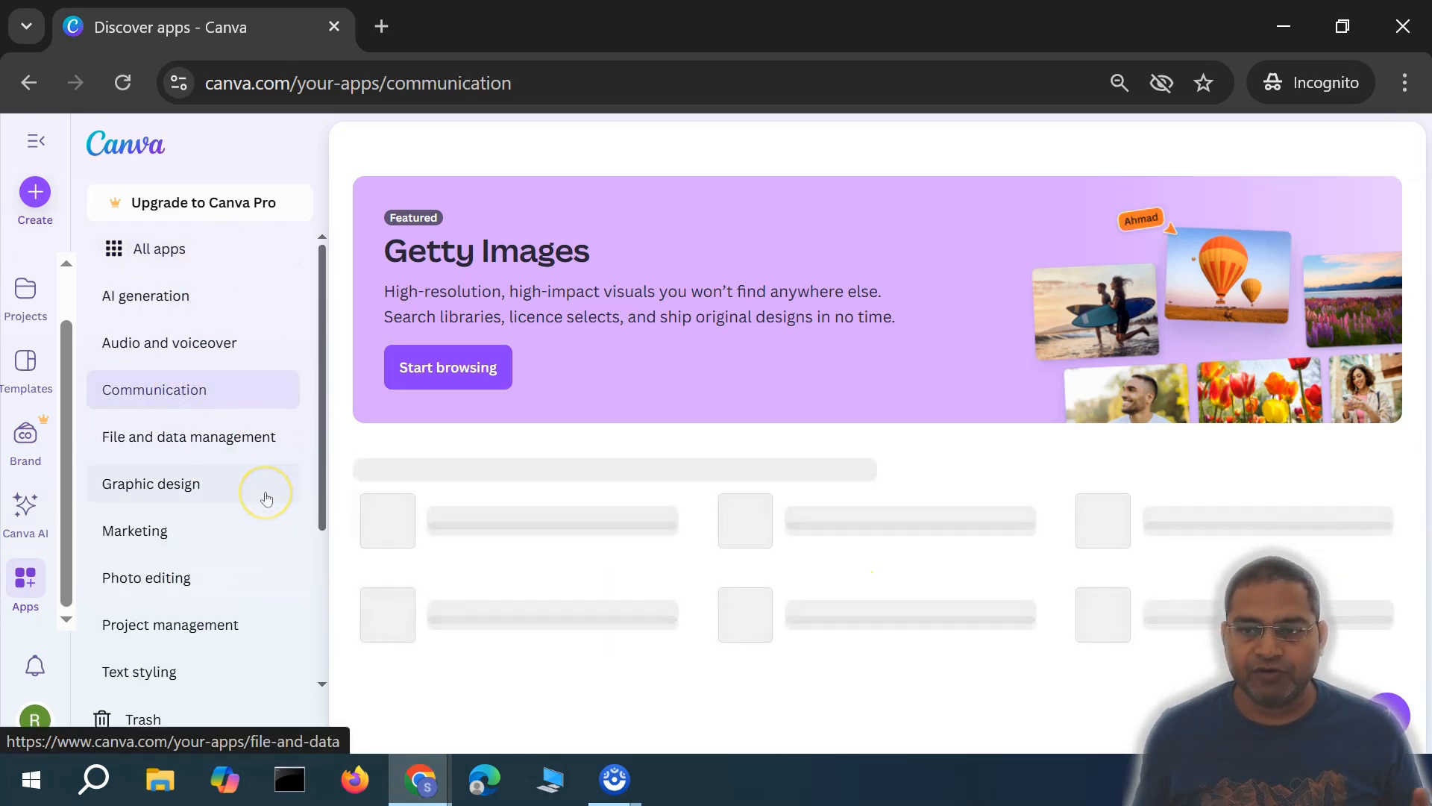
pyautogui.moveTo(364, 444)
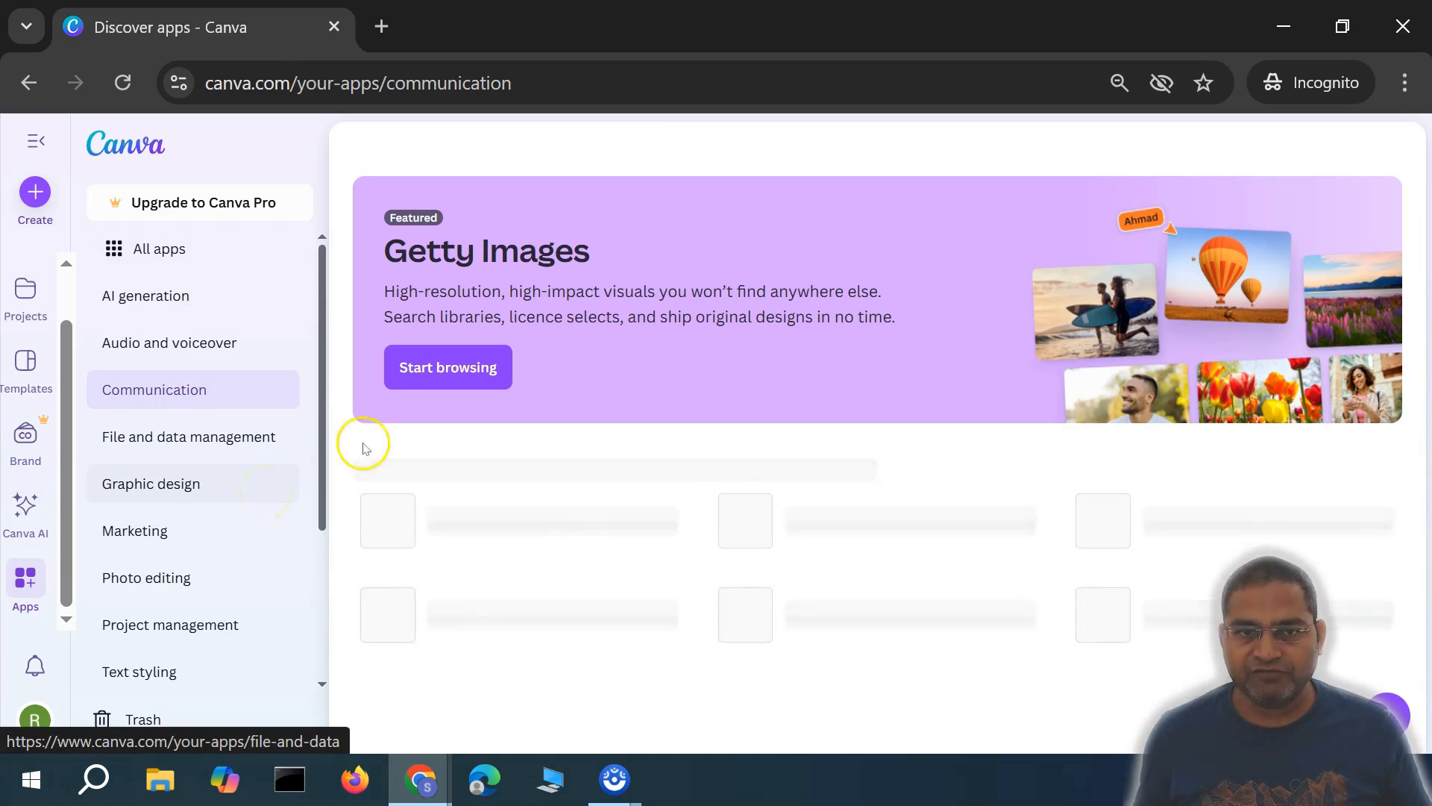